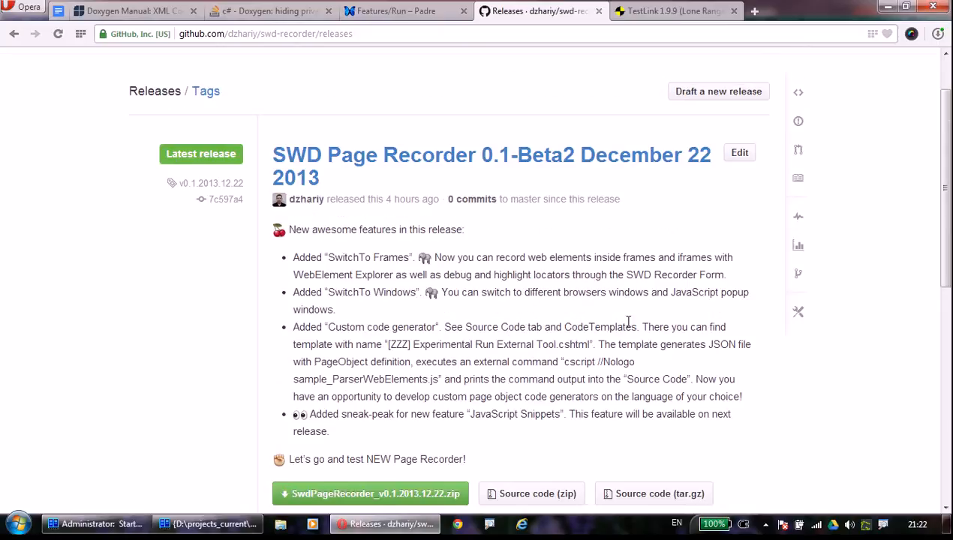
Go to the swd-recorder repository on GitHub and view its releases list.
{"action": "scroll", "scroll_direction": "up", "scroll_amount": 3}
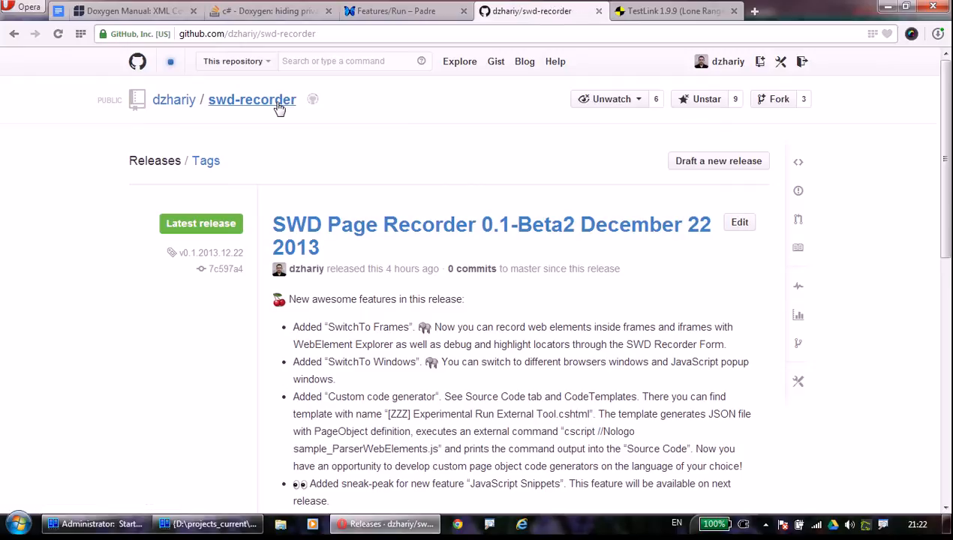
{"action": "left_click", "coordinate": [251, 99]}
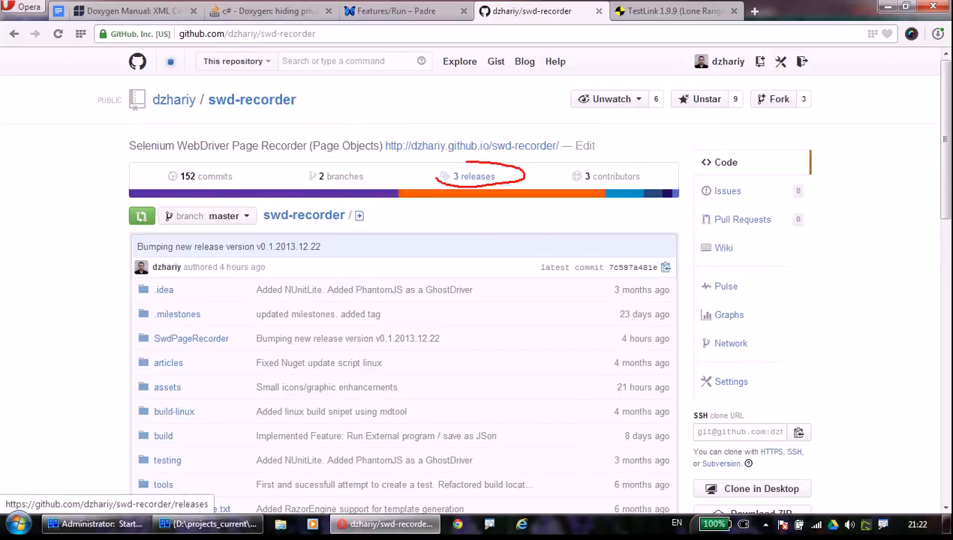
{"action": "left_click", "coordinate": [475, 177]}
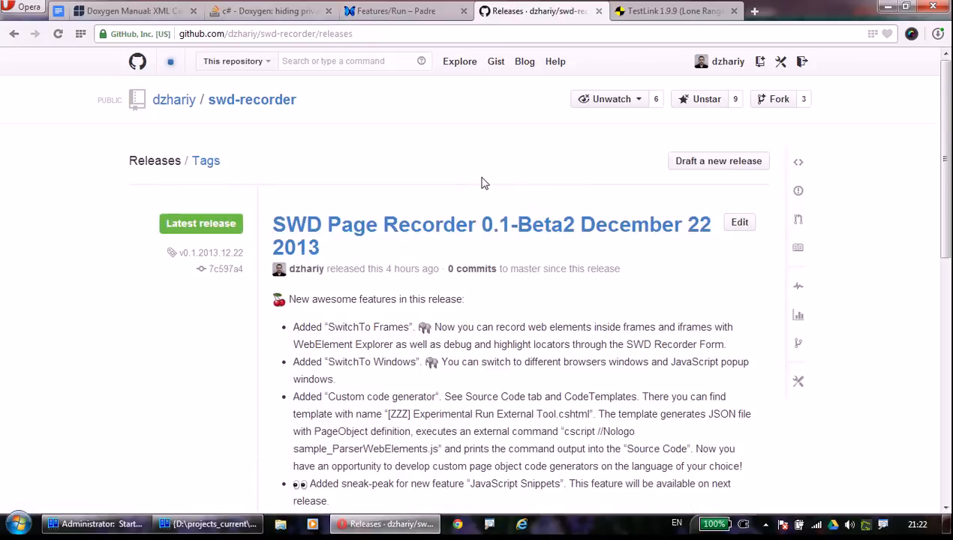
{"action": "scroll", "scroll_direction": "down", "scroll_amount": 3}
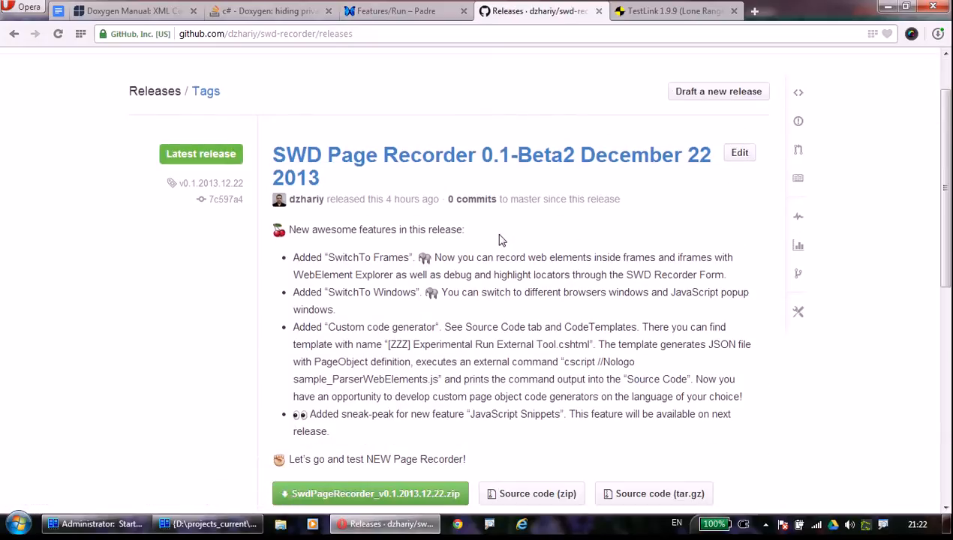
{"action": "scroll", "scroll_direction": "down", "scroll_amount": 3}
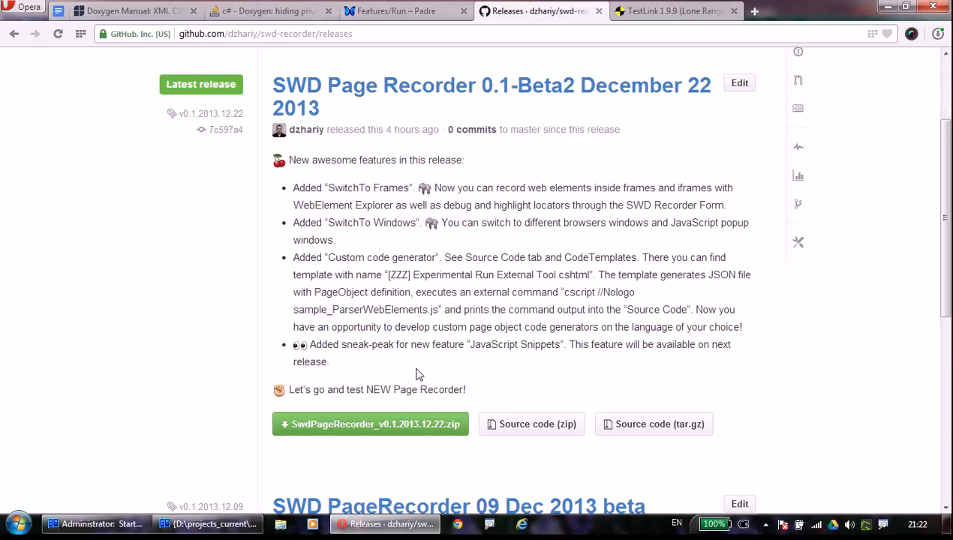
Download the SwdPageRecorder_v0.1.2013.12.22.zip package for the 0.1-Beta2 release.
{"action": "left_click", "coordinate": [369, 423]}
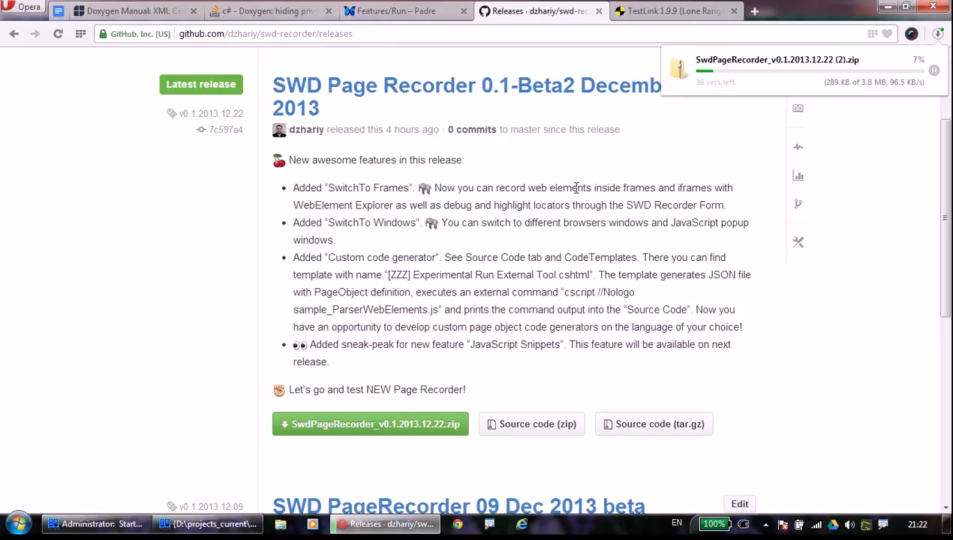
{"action": "scroll", "scroll_direction": "up", "scroll_amount": 3}
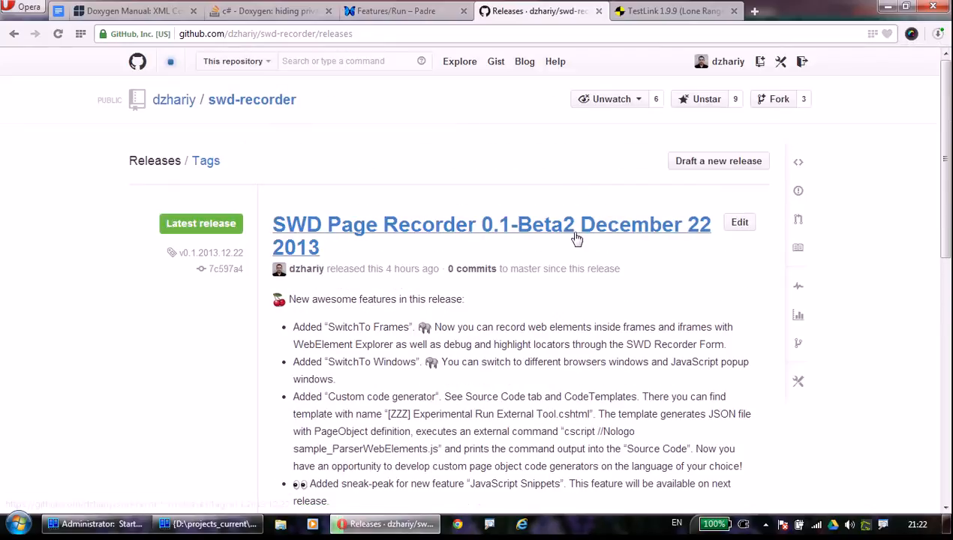
{"action": "left_click", "coordinate": [672, 11]}
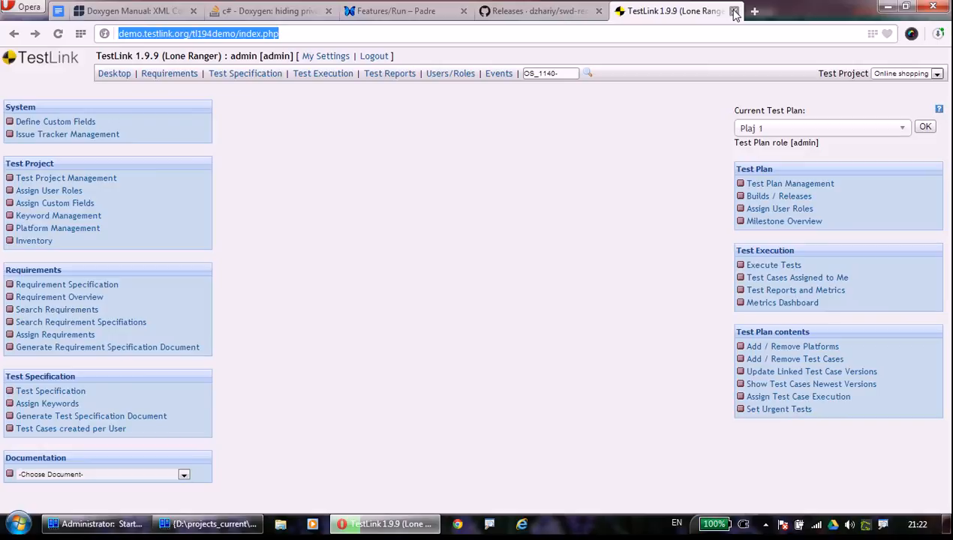
{"action": "left_click", "coordinate": [537, 10]}
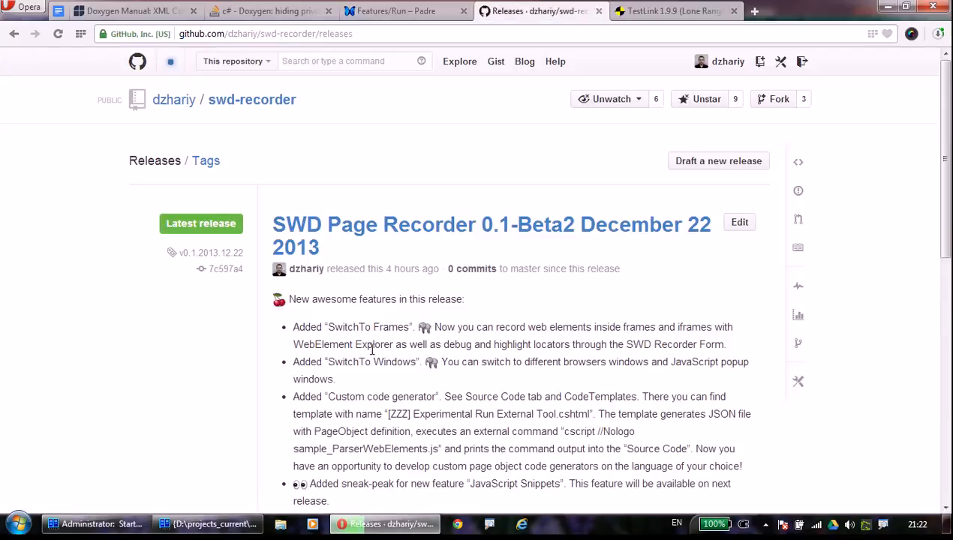
Run SwdPageRecorder.exe from the build folder and start a Firefox browser session.
{"action": "left_click", "coordinate": [211, 524]}
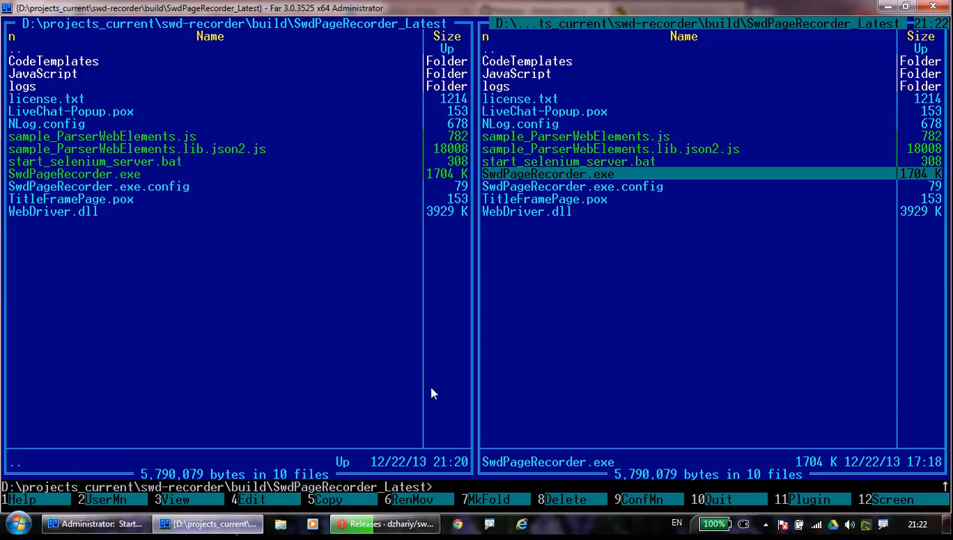
{"action": "mouse_move", "coordinate": [585, 175]}
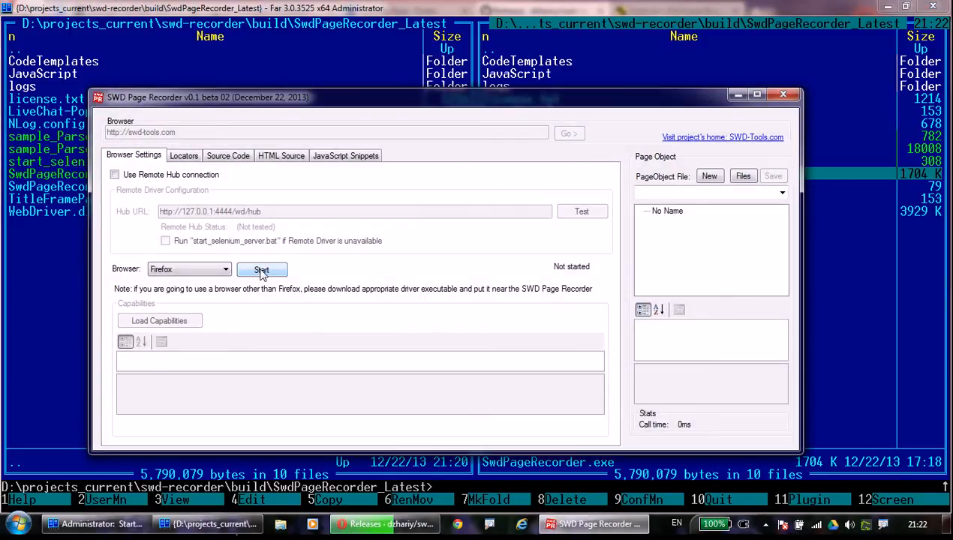
{"action": "left_click", "coordinate": [261, 271]}
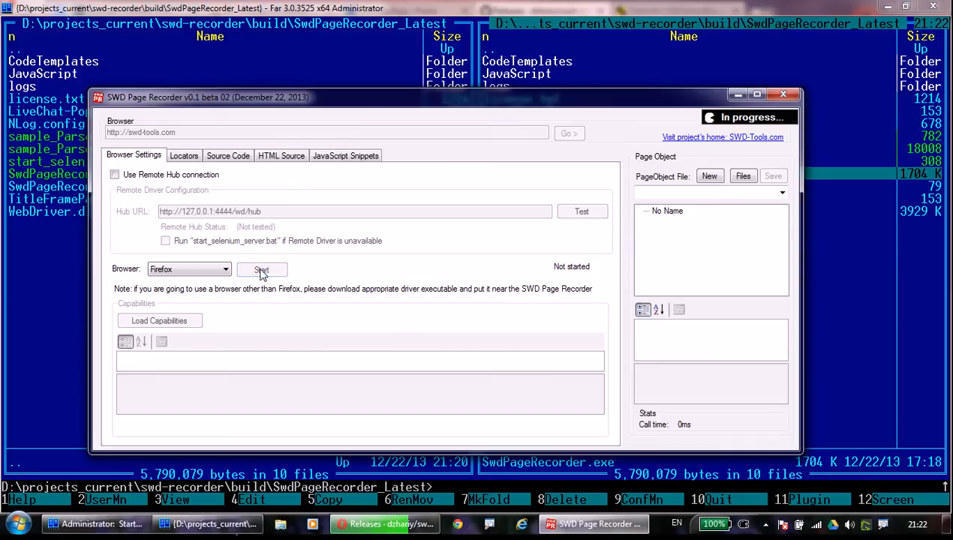
{"action": "left_click", "coordinate": [261, 270]}
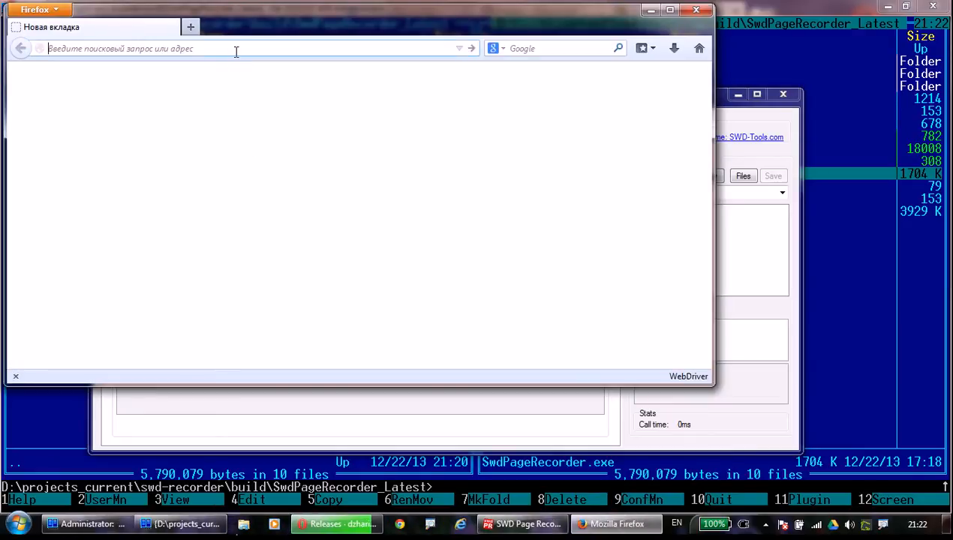
{"action": "type", "text": "http://demo.testlink.org/tl194demo/index.php"}
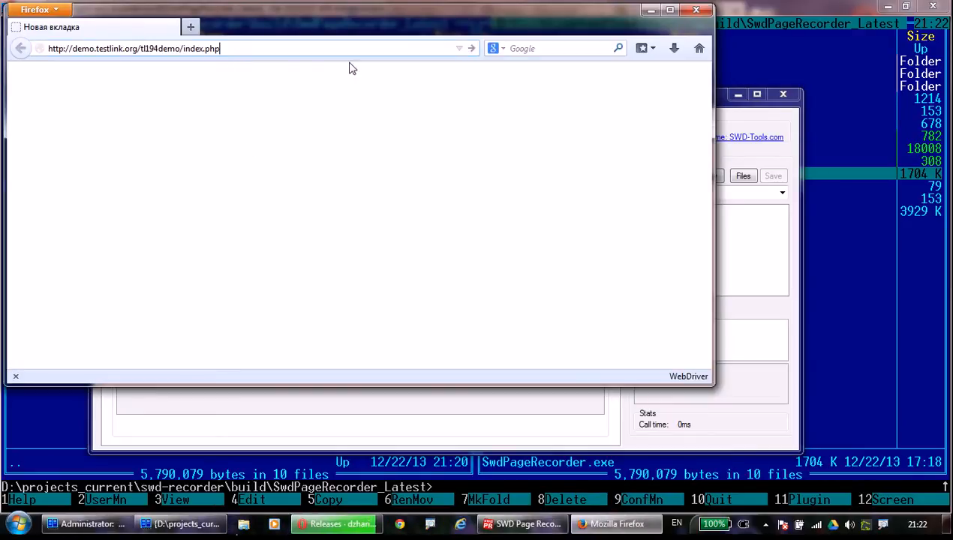
{"action": "key", "text": "Return"}
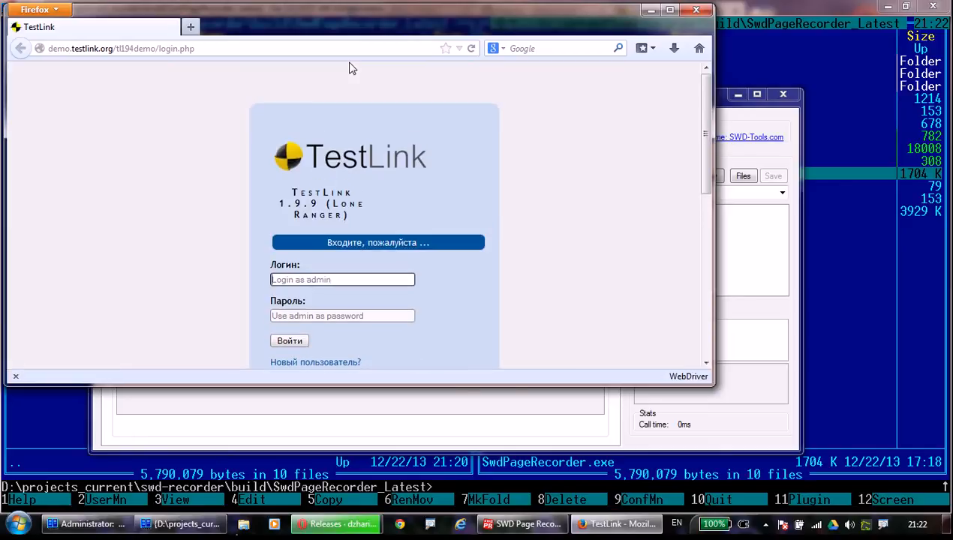
{"action": "scroll", "scroll_direction": "down", "scroll_amount": 3}
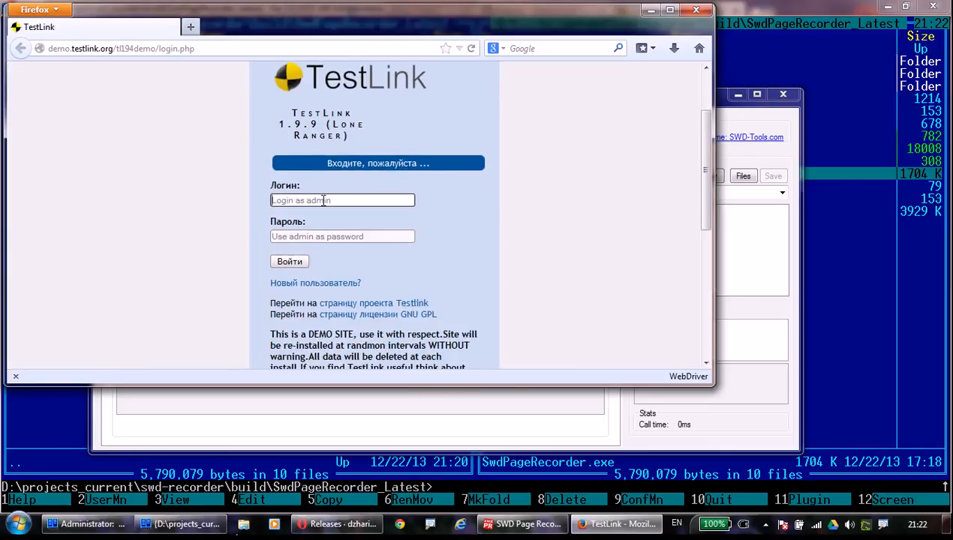
{"action": "type", "text": "admin"}
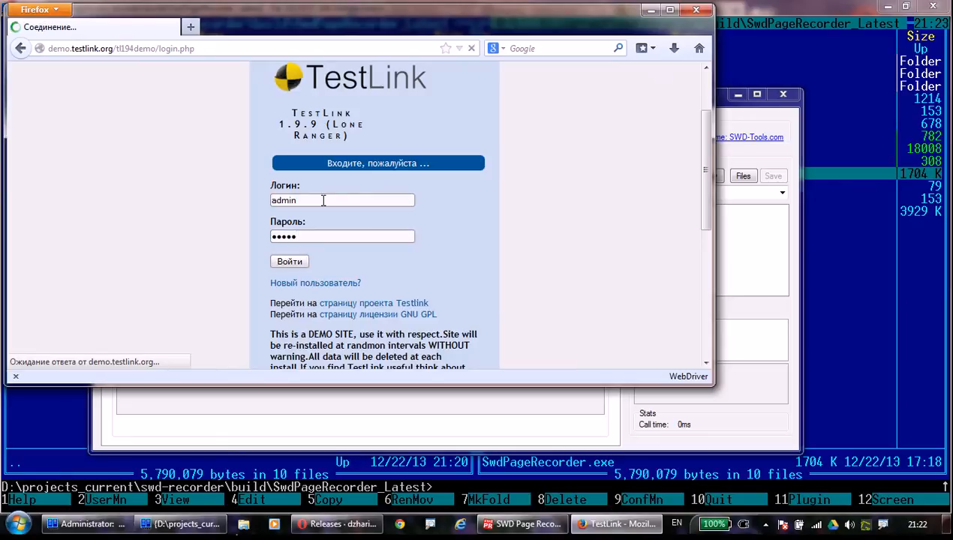
{"action": "left_click", "coordinate": [288, 261]}
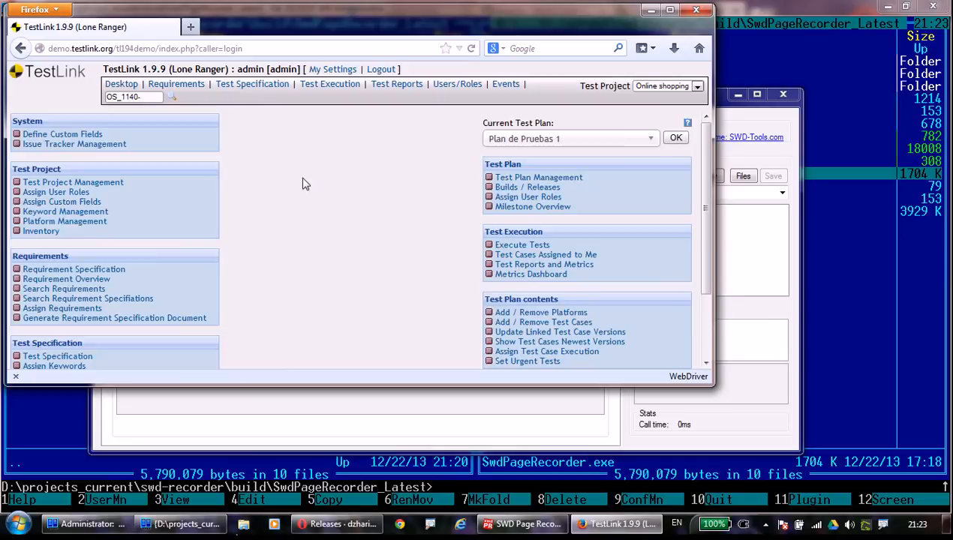
{"action": "mouse_move", "coordinate": [299, 168]}
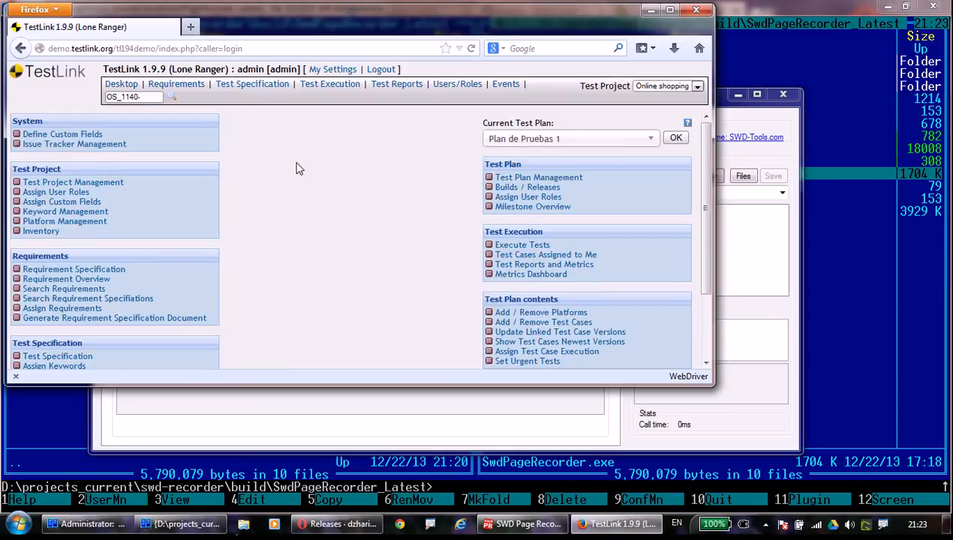
{"action": "right_click", "coordinate": [299, 168]}
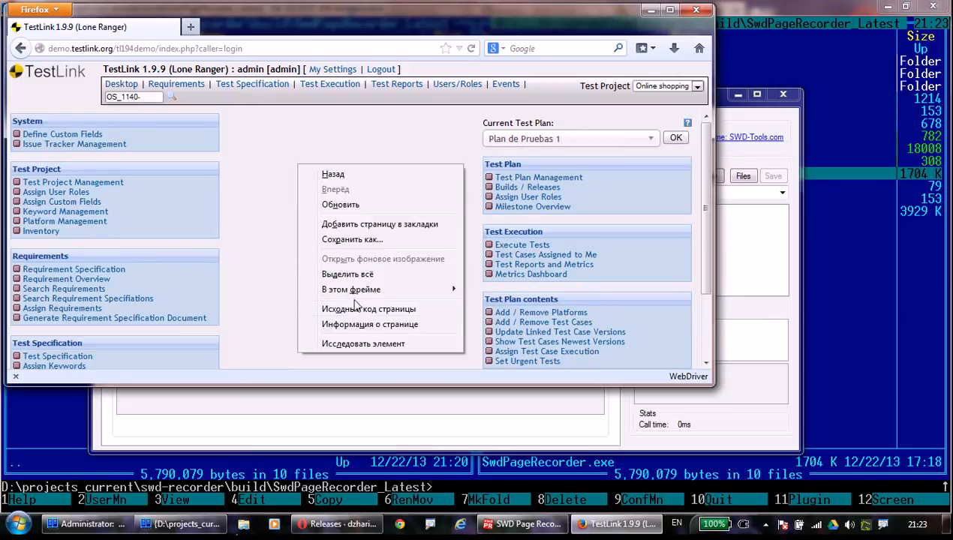
{"action": "left_click", "coordinate": [369, 310]}
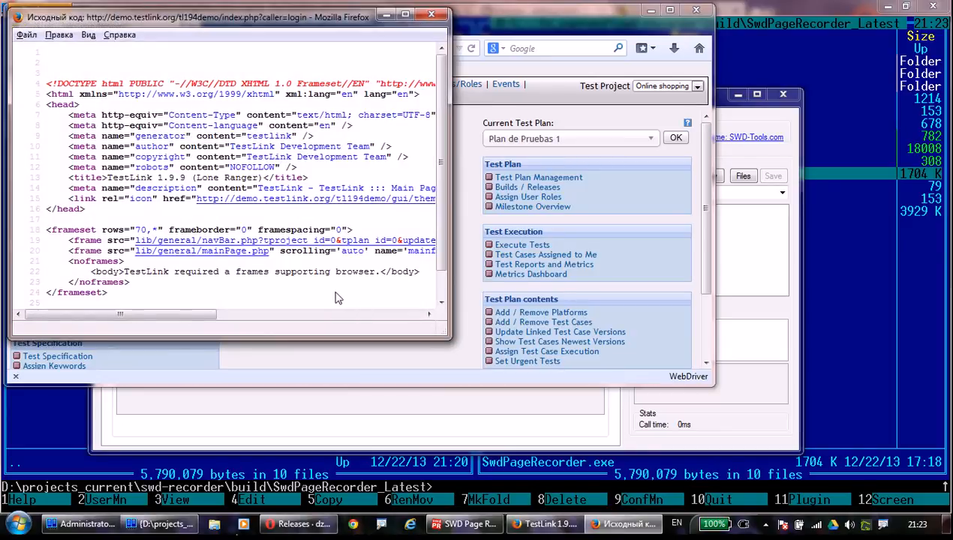
{"action": "left_click_drag", "start_coordinate": [120, 315], "coordinate": [188, 315]}
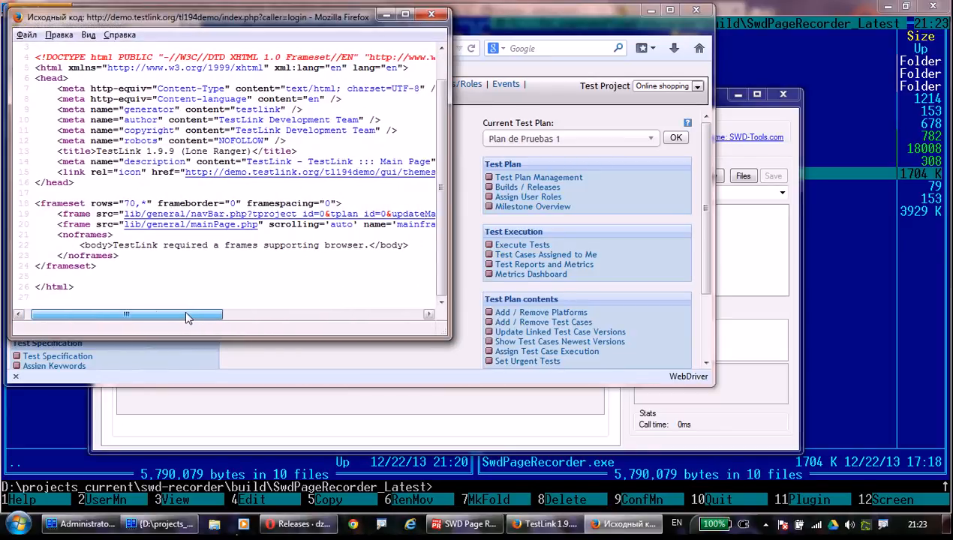
{"action": "left_click_drag", "start_coordinate": [188, 314], "coordinate": [120, 314]}
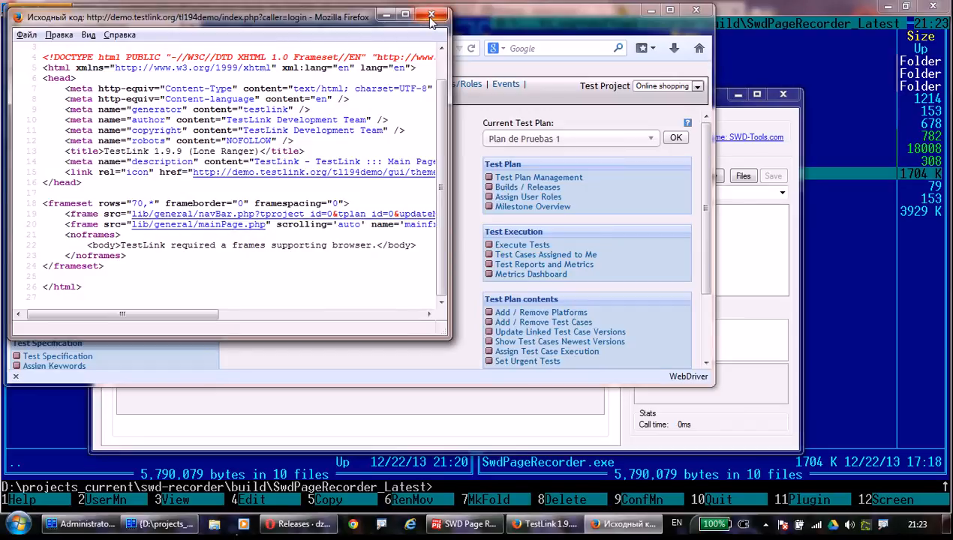
{"action": "left_click", "coordinate": [433, 15]}
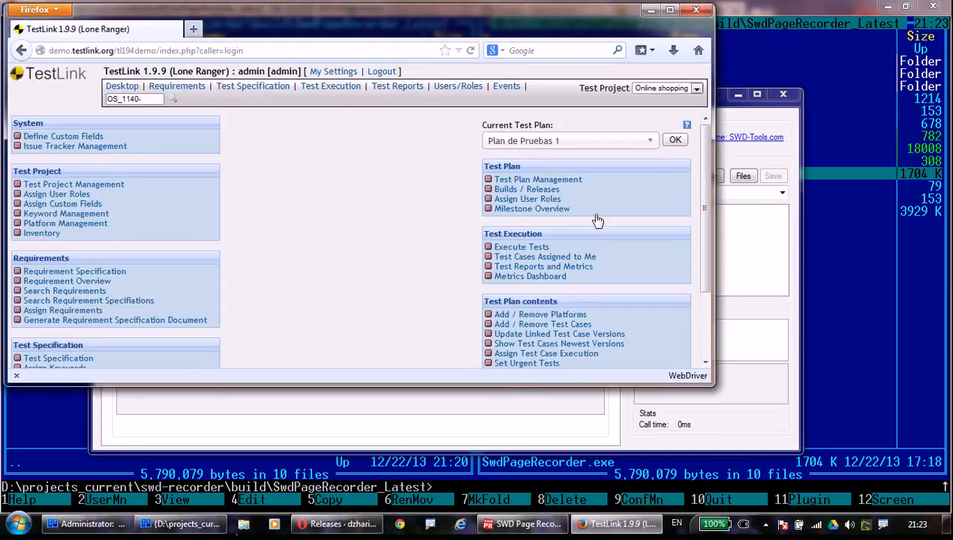
Refresh the SwitchTo context and select the TestLink window's mainframe frame with CSS selector body.
{"action": "left_click", "coordinate": [522, 524]}
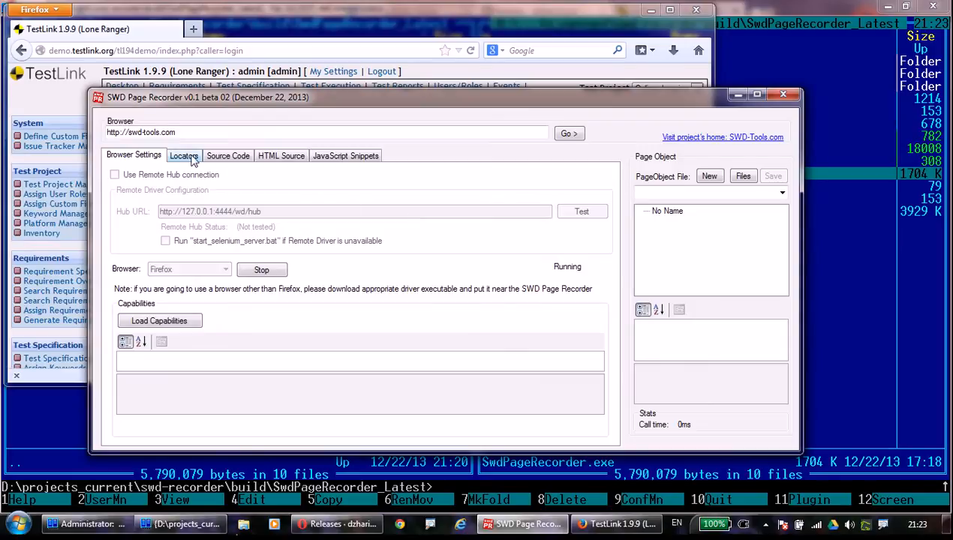
{"action": "left_click", "coordinate": [183, 154]}
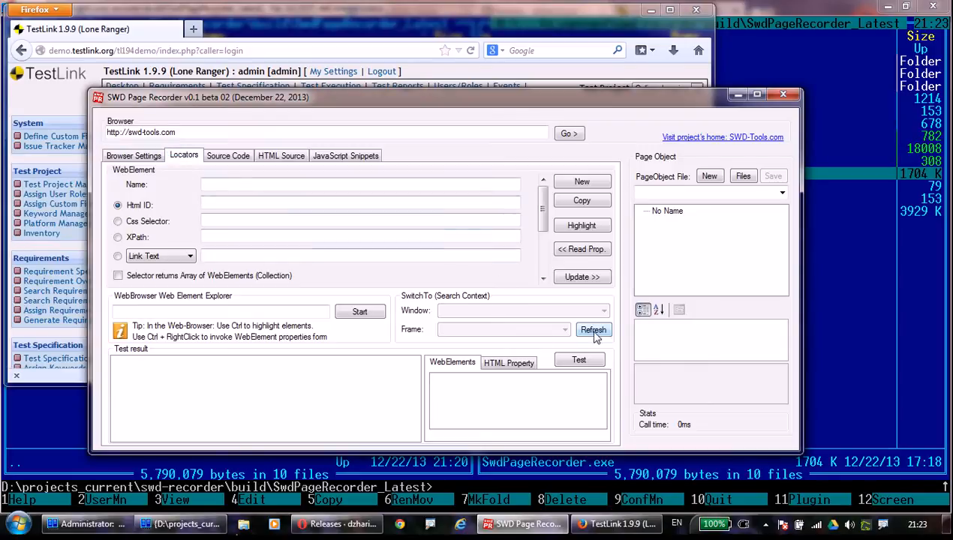
{"action": "left_click", "coordinate": [594, 330]}
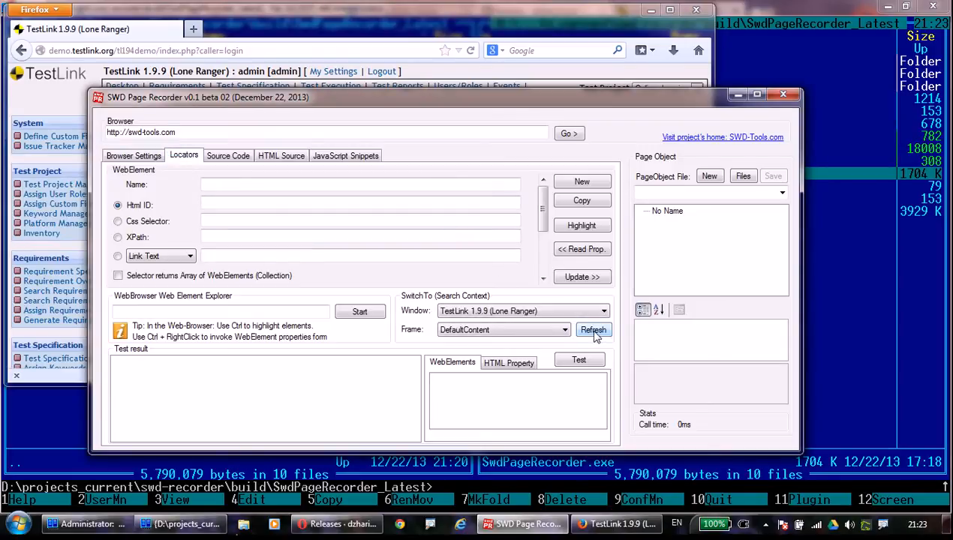
{"action": "left_click", "coordinate": [565, 330]}
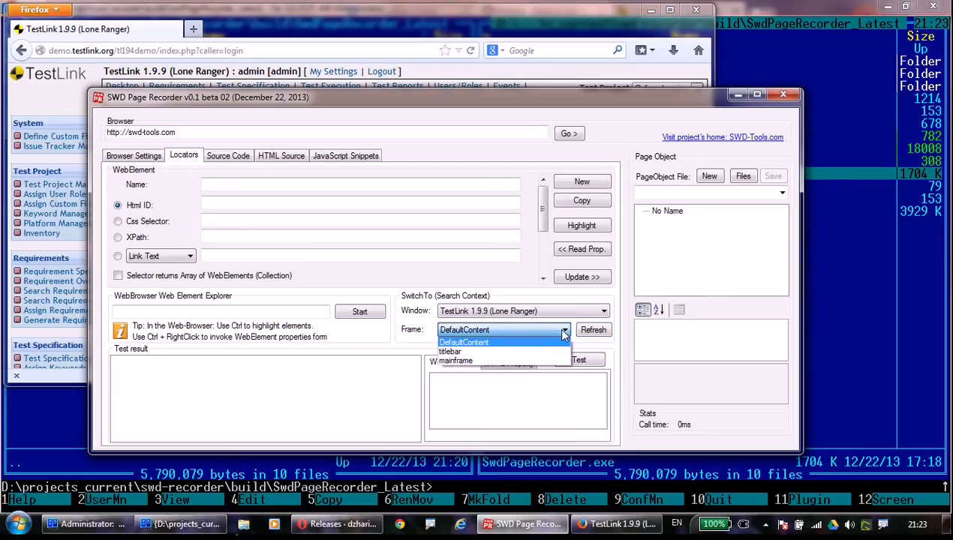
{"action": "left_click", "coordinate": [453, 360]}
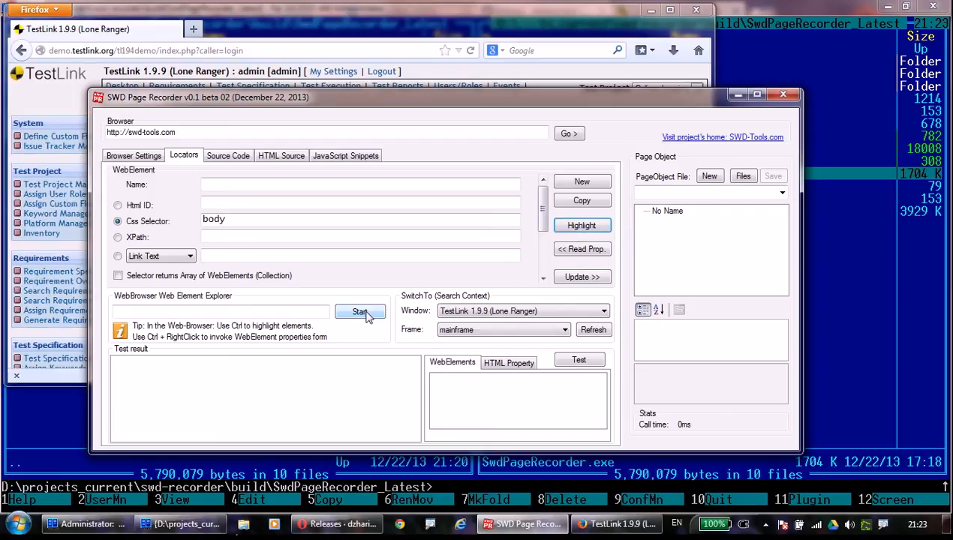
Name the new page object MainFrame and start picking elements from the web page.
{"action": "left_click", "coordinate": [709, 192]}
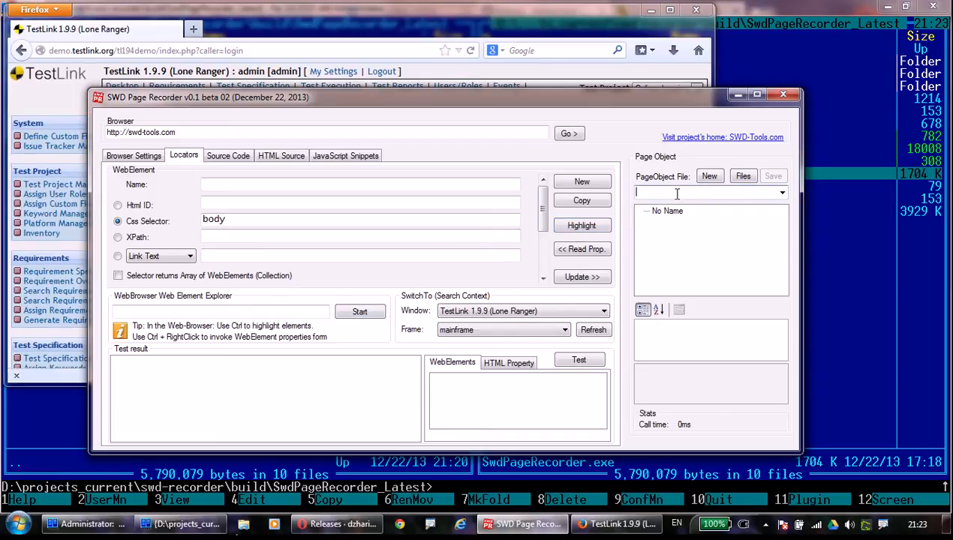
{"action": "type", "text": "Ma"}
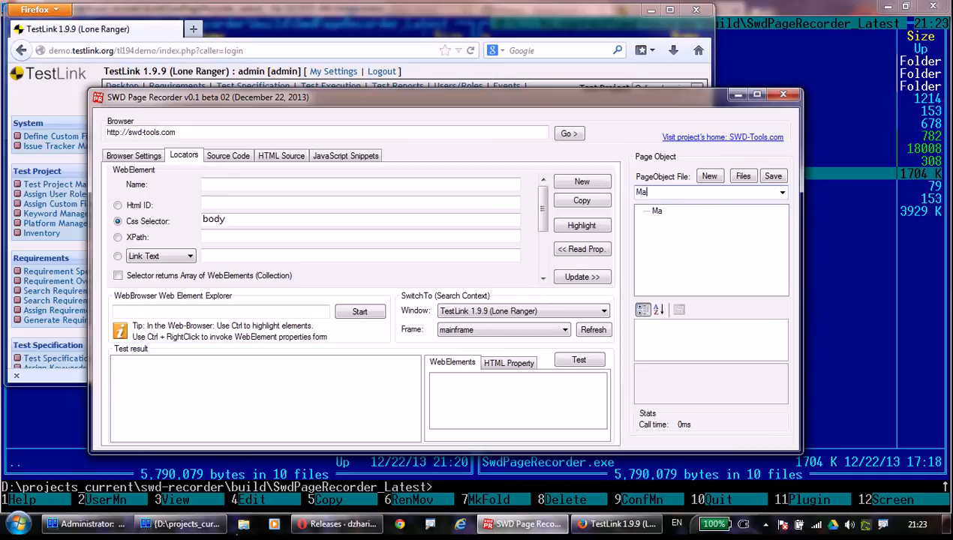
{"action": "type", "text": "inFrame"}
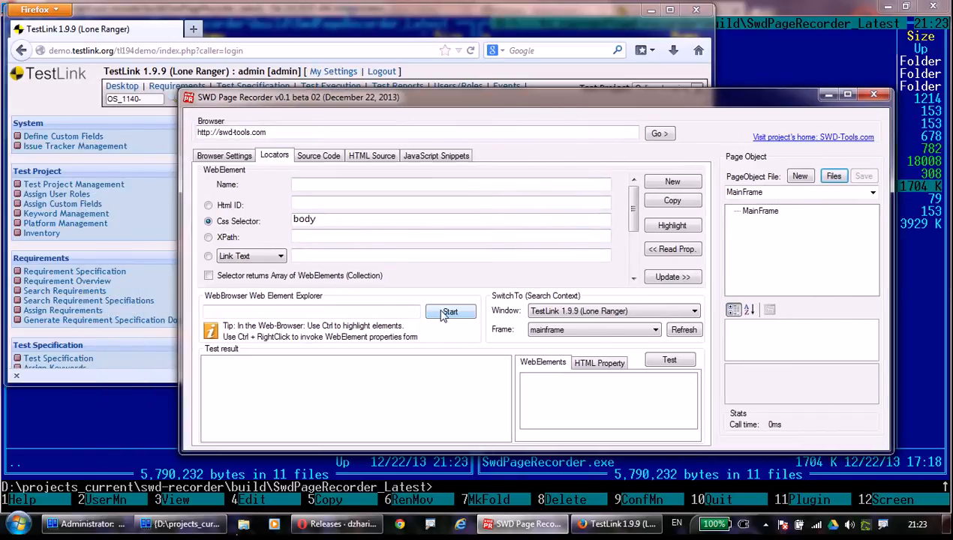
{"action": "left_click", "coordinate": [450, 311]}
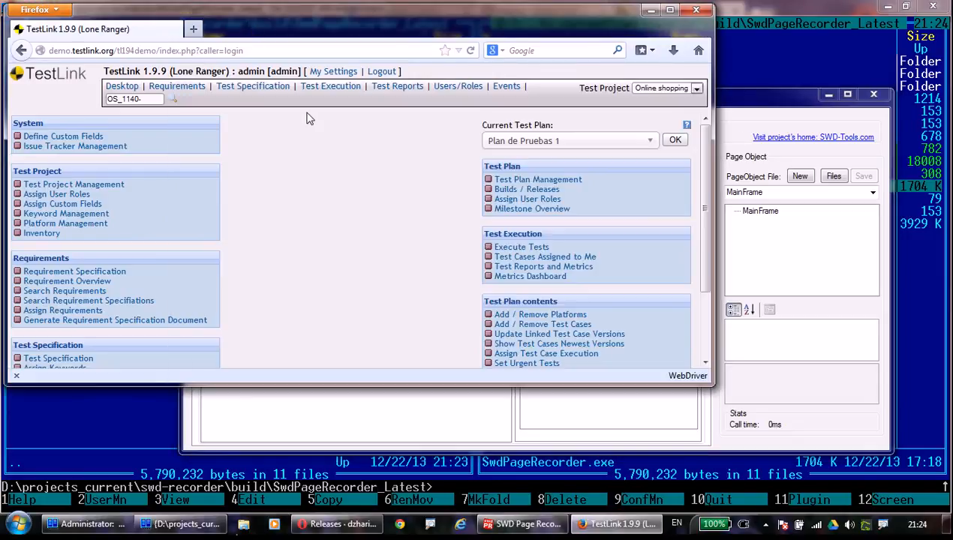
{"action": "mouse_move", "coordinate": [422, 166]}
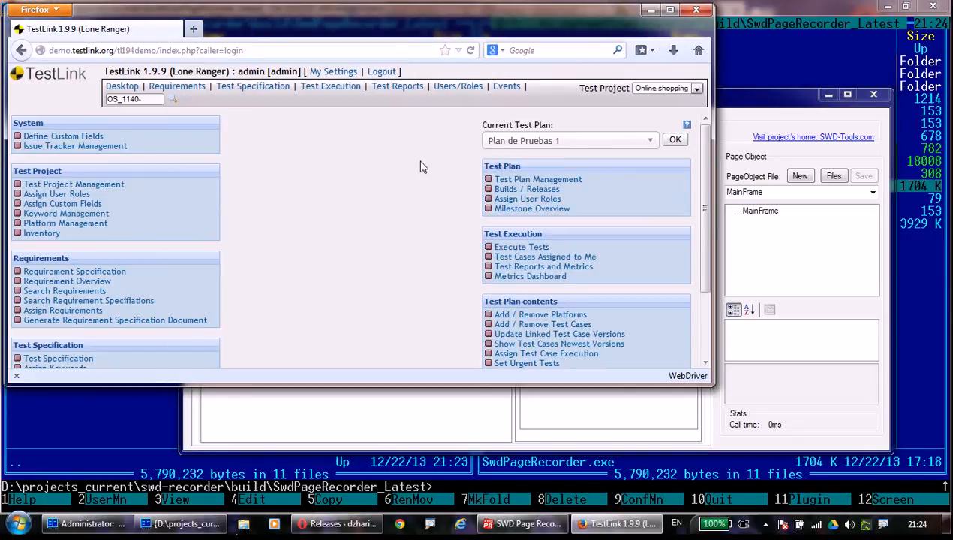
Capture TestLink's current test plan list as element lstCurrentTesPlan in the page object.
{"action": "left_click", "coordinate": [648, 141]}
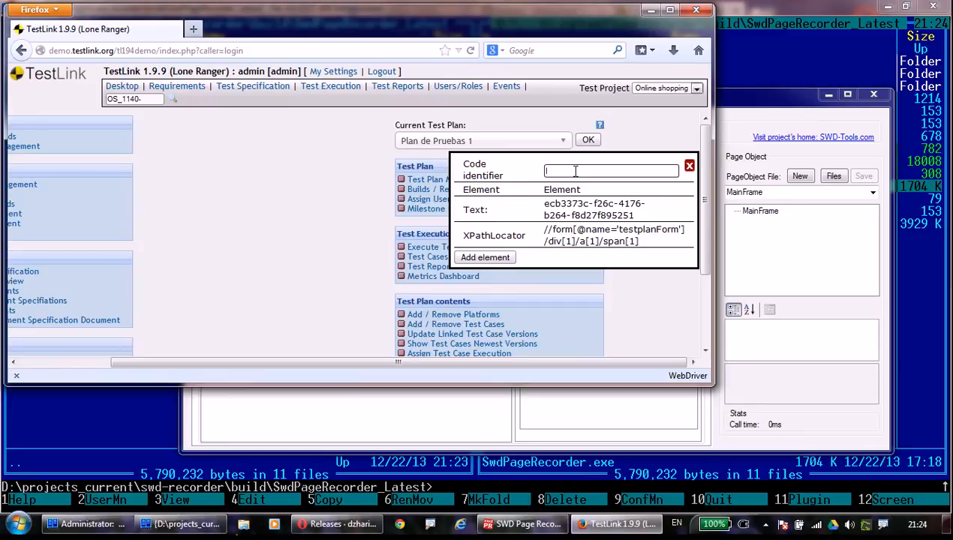
{"action": "type", "text": "lst"}
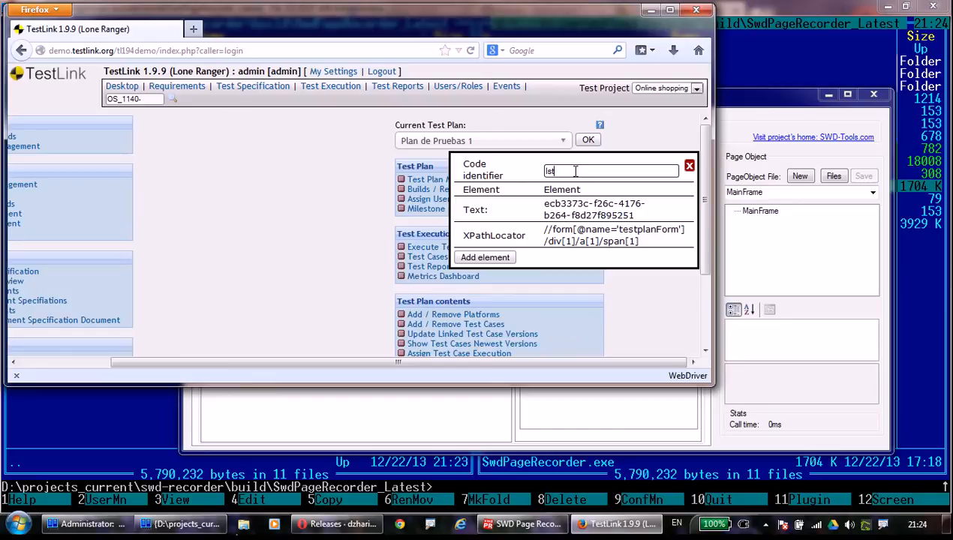
{"action": "type", "text": "C"}
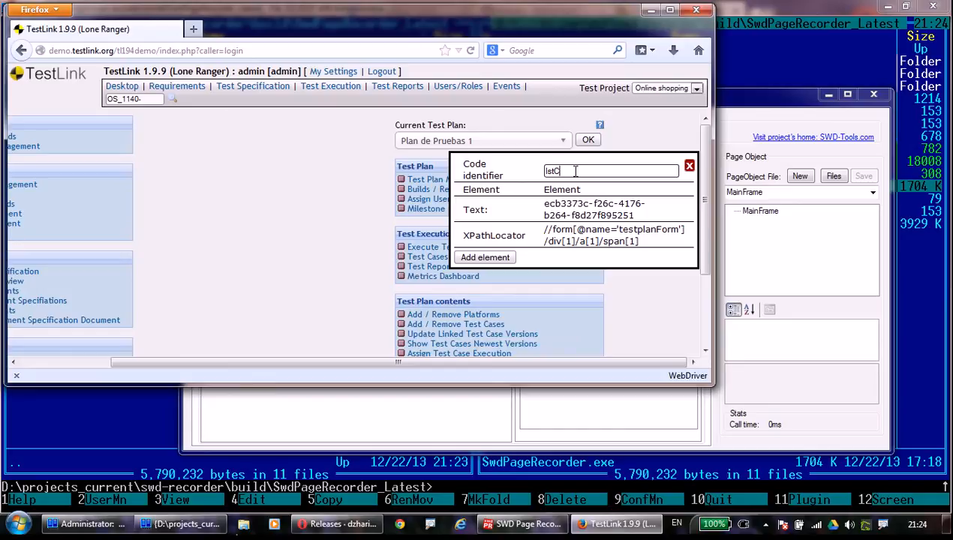
{"action": "type", "text": "urrent"}
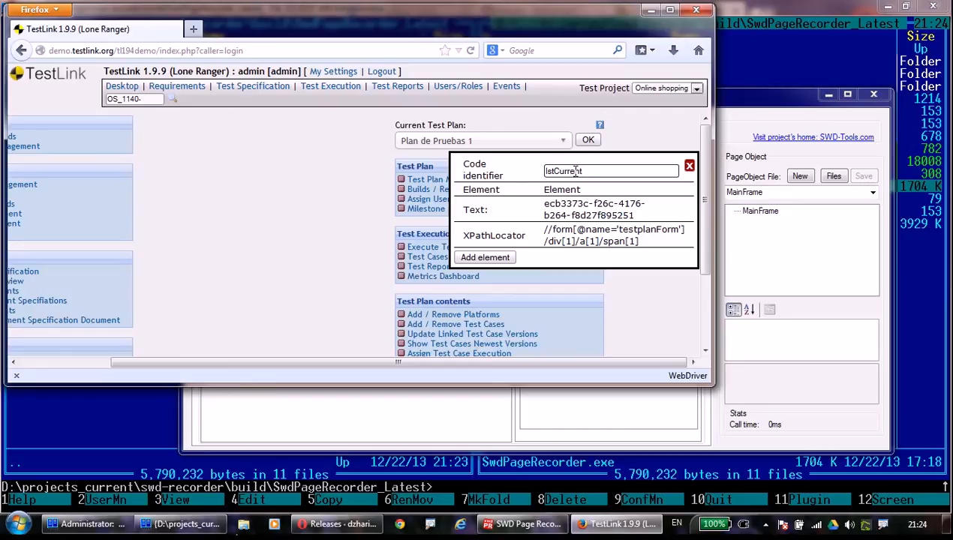
{"action": "type", "text": "TesPlan"}
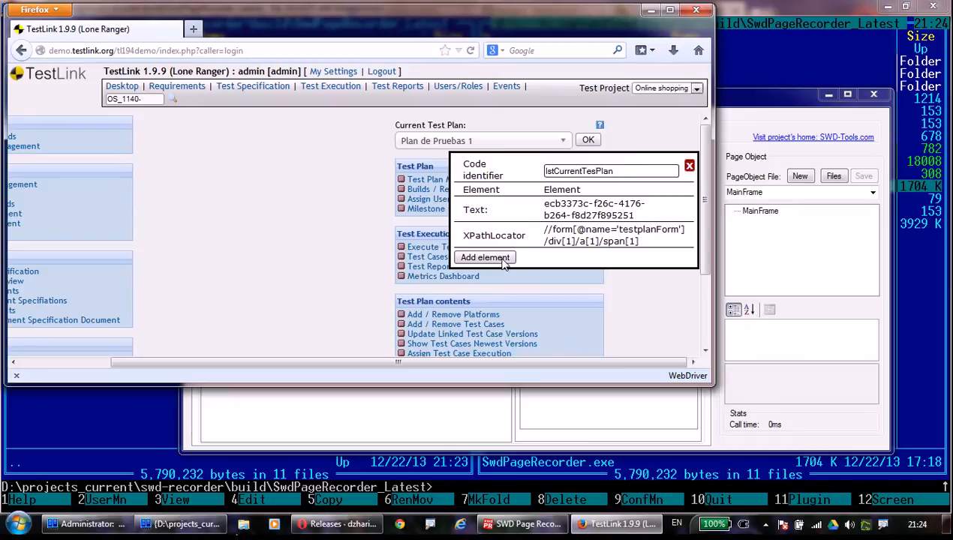
{"action": "left_click", "coordinate": [485, 258]}
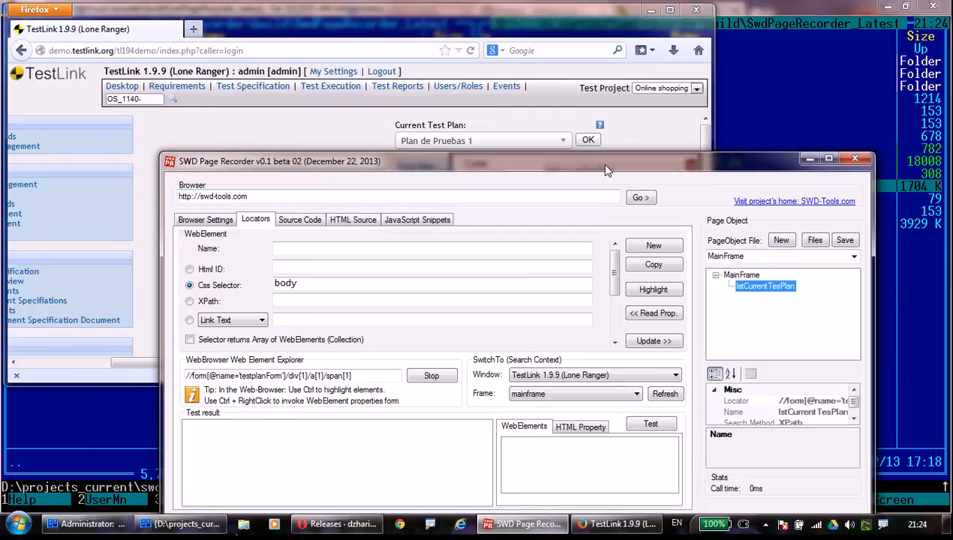
Select the lstCurrentTesPlan node to show its name and XPath locator.
{"action": "left_click", "coordinate": [766, 285]}
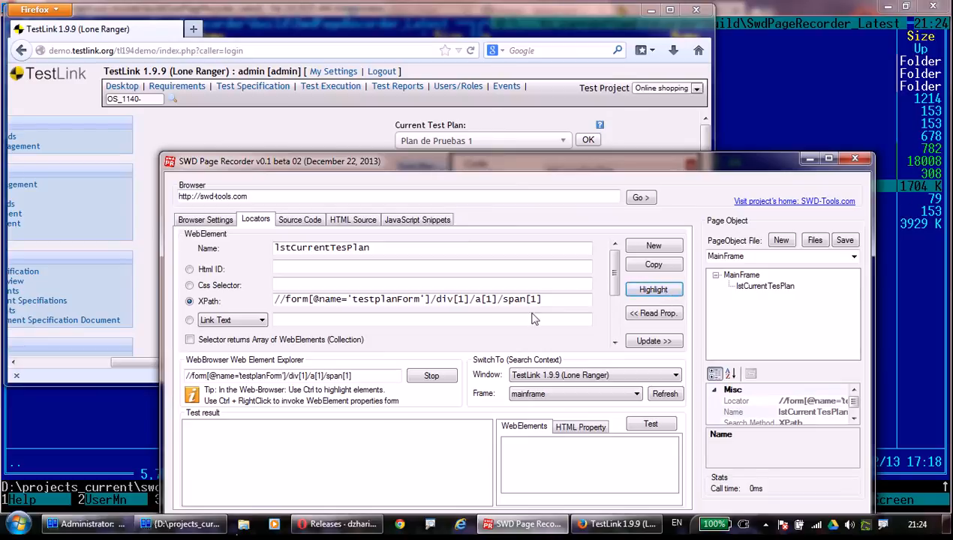
{"action": "mouse_move", "coordinate": [642, 154]}
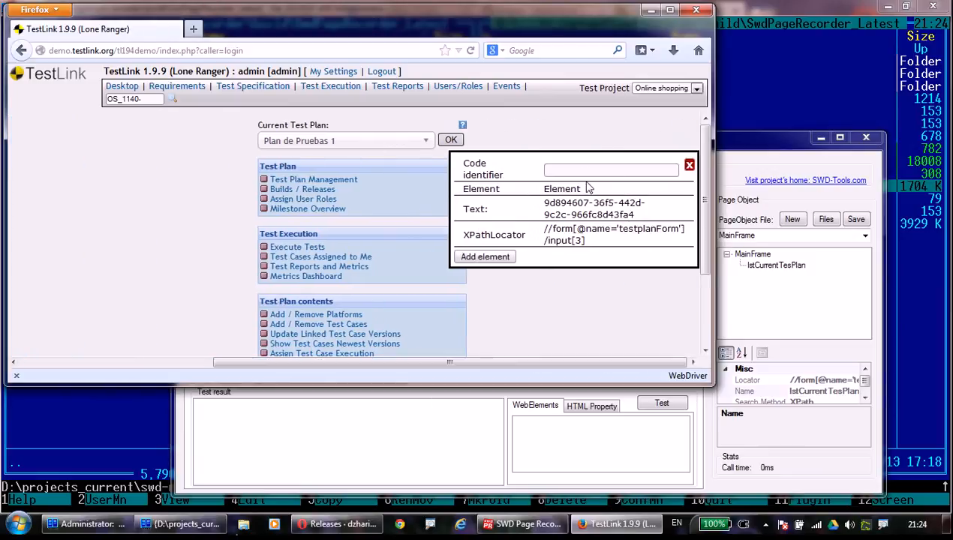
Add TestLink's OK button to the page object as element btnOK.
{"action": "type", "text": "btn"}
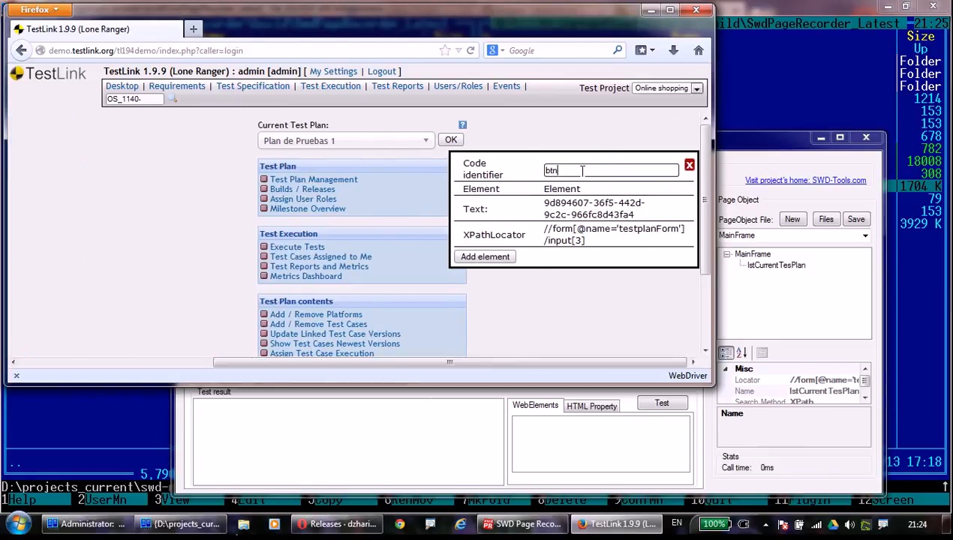
{"action": "type", "text": "OK"}
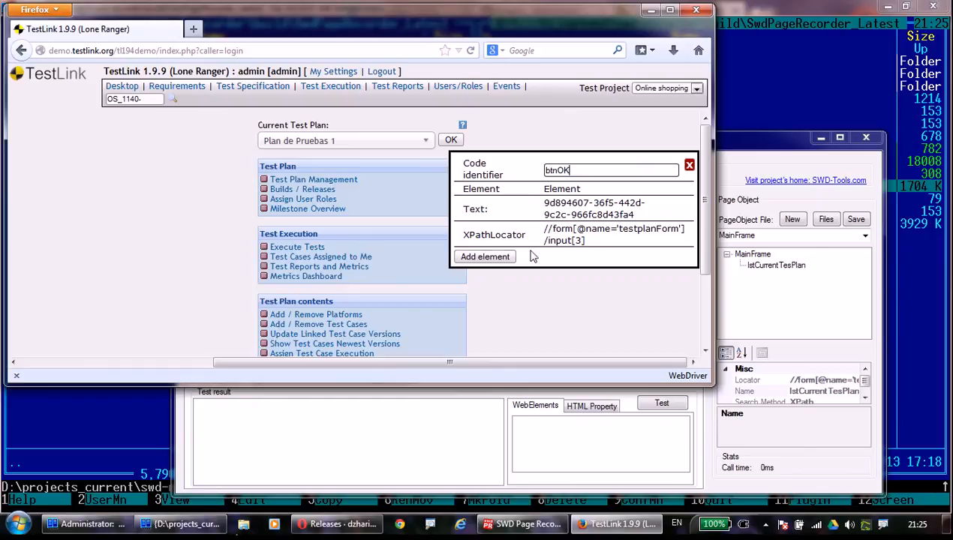
{"action": "left_click", "coordinate": [485, 257]}
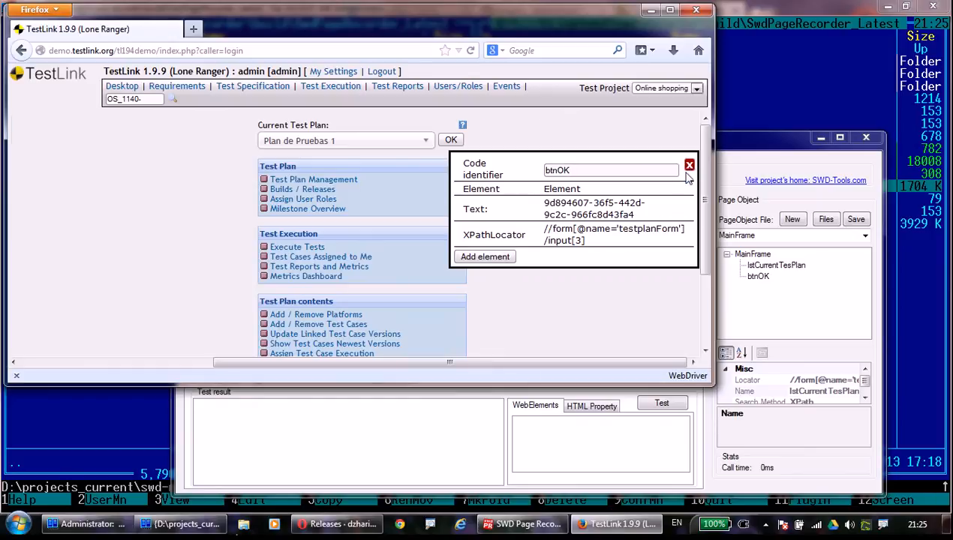
{"action": "left_click", "coordinate": [689, 165]}
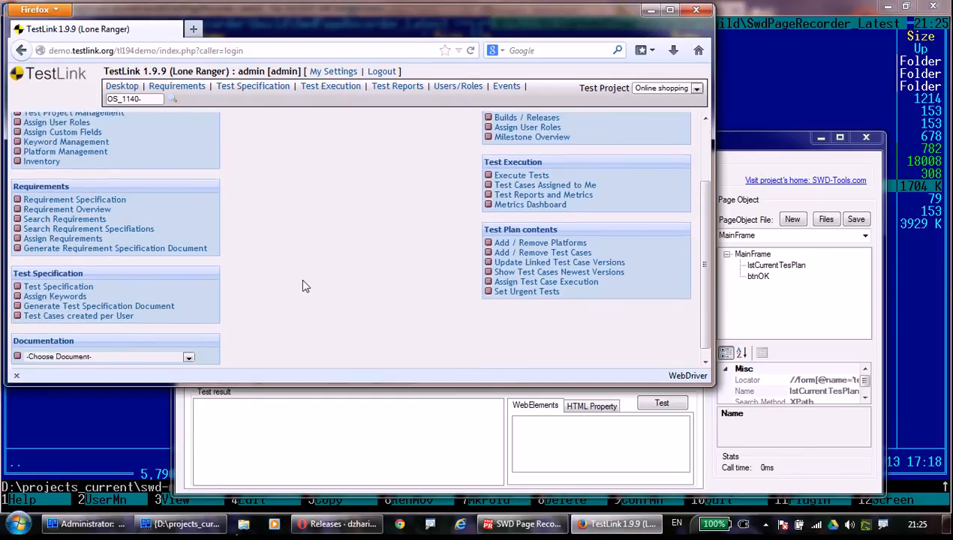
Add TestLink's document selector to the page object as element lstSelectDocument.
{"action": "scroll", "scroll_direction": "up", "scroll_amount": 3}
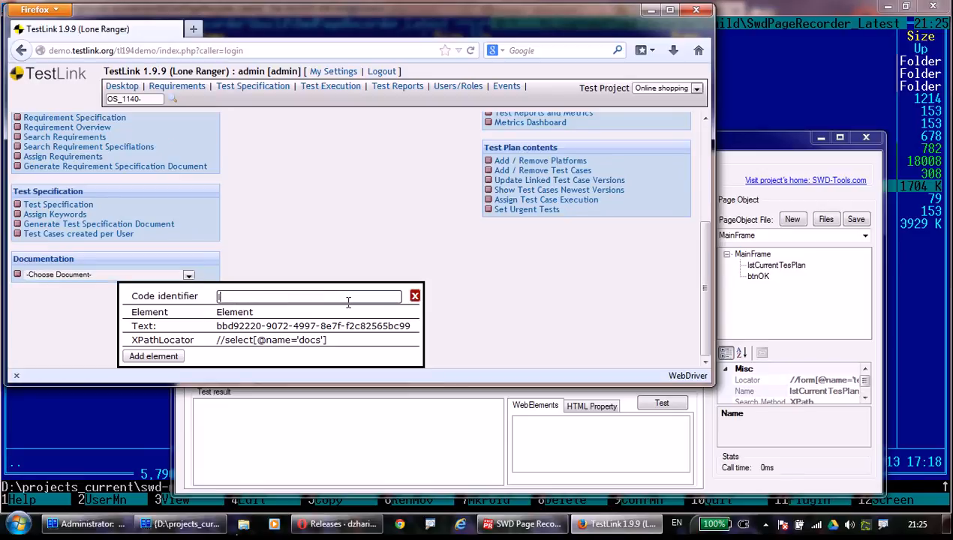
{"action": "type", "text": "lstSelect"}
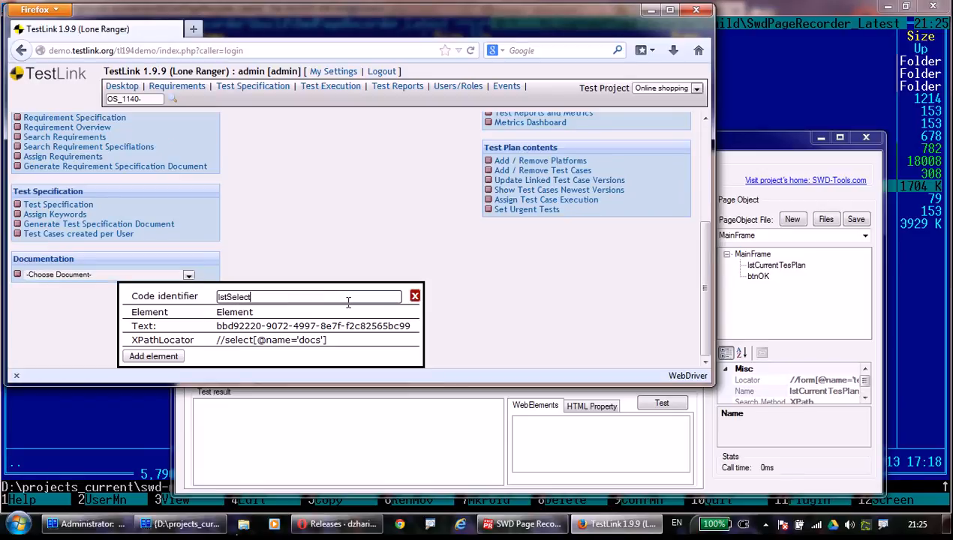
{"action": "type", "text": "Documen"}
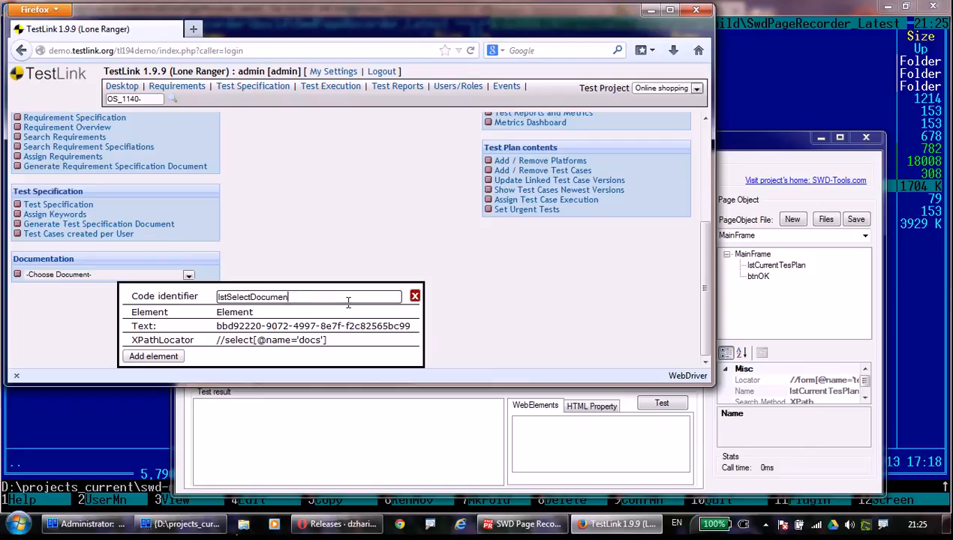
{"action": "left_click", "coordinate": [153, 355]}
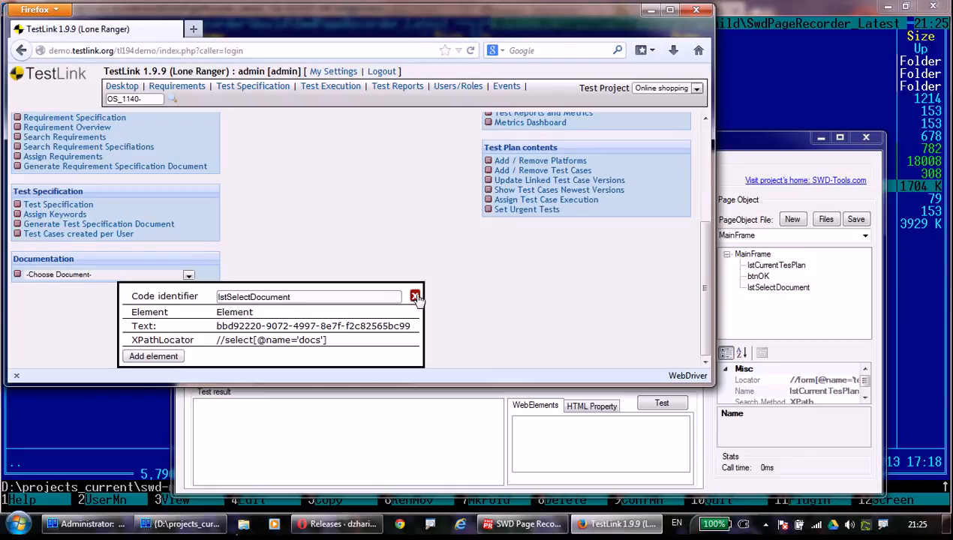
{"action": "left_click", "coordinate": [414, 297]}
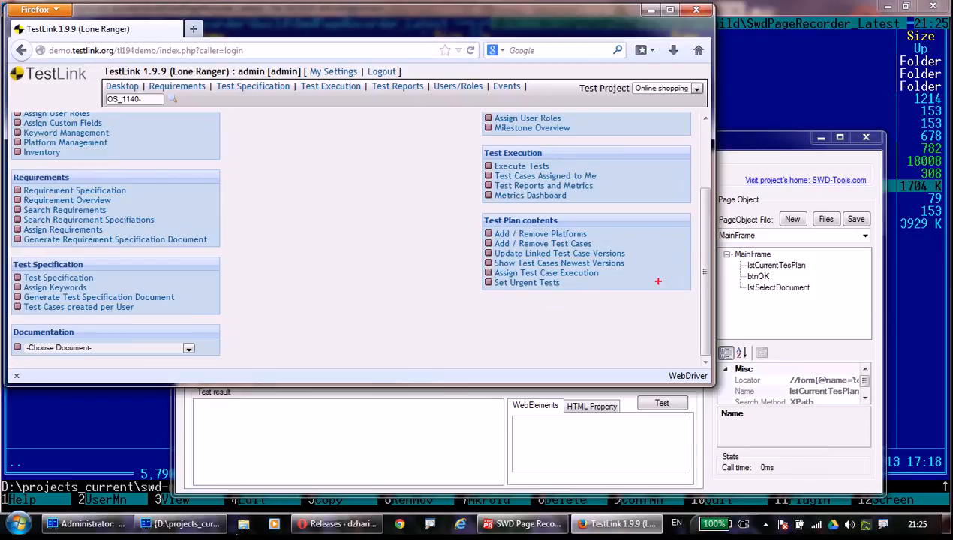
{"action": "mouse_move", "coordinate": [546, 273]}
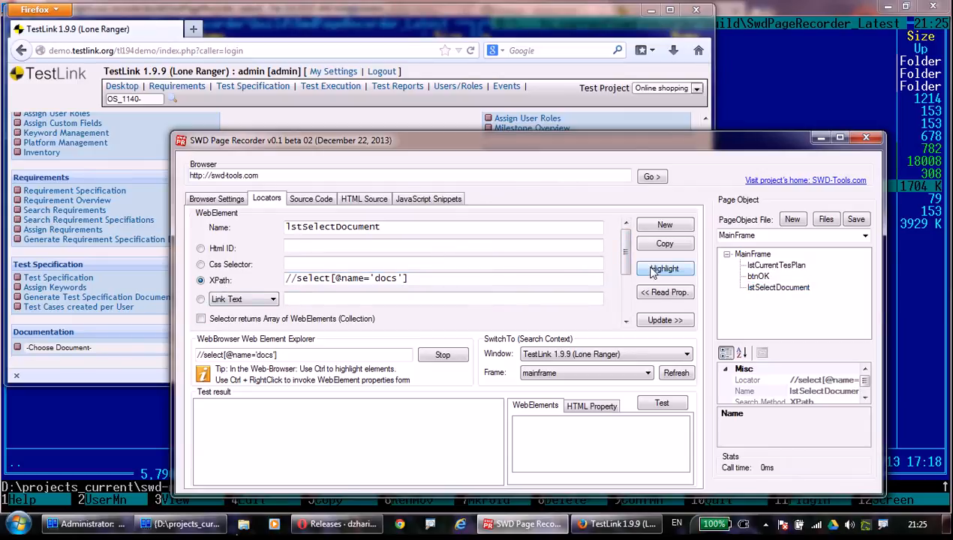
Test the lstSelectDocument XPath locator against the page, then start a new empty page object.
{"action": "left_click", "coordinate": [664, 268]}
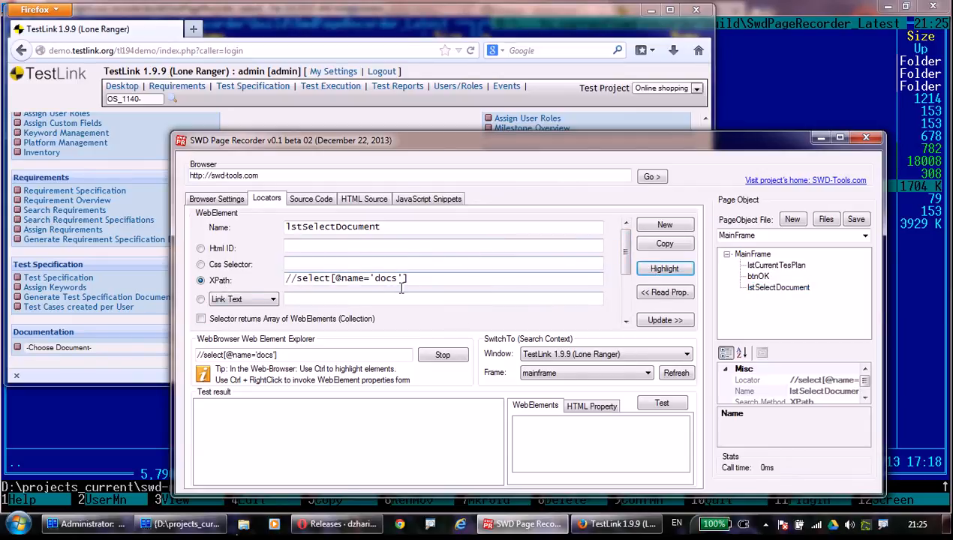
{"action": "left_click", "coordinate": [660, 402]}
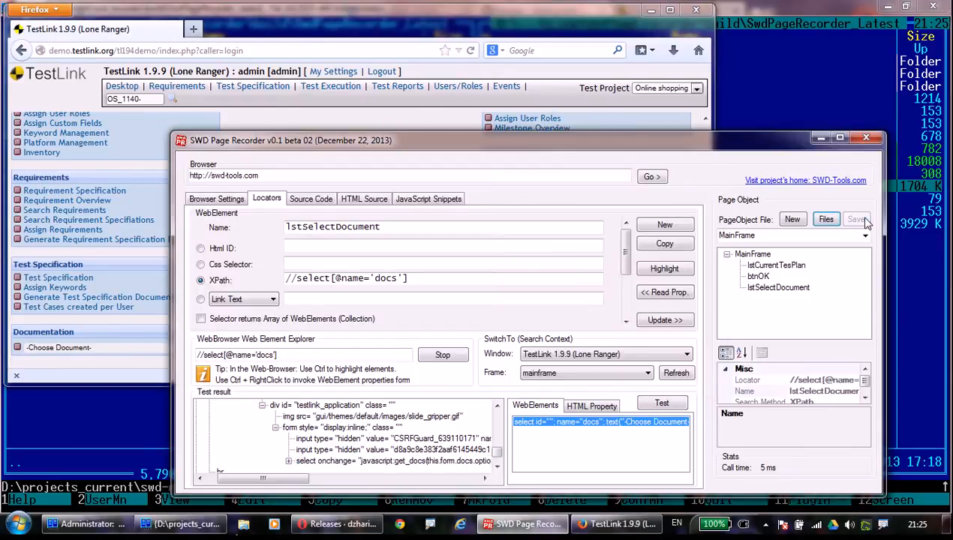
{"action": "left_click", "coordinate": [793, 219]}
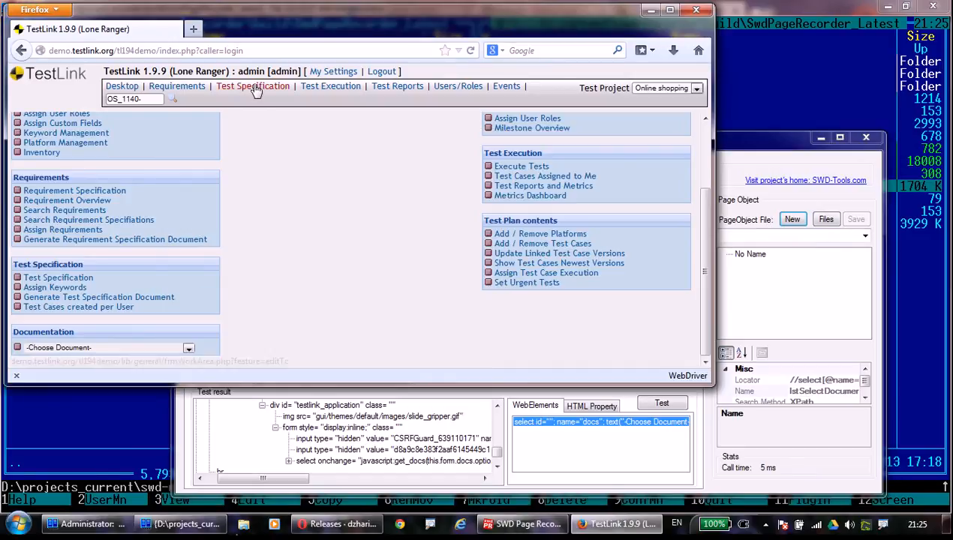
In TestLink go to Test Execution and bring up the Export Test Plan window.
{"action": "left_click", "coordinate": [330, 85]}
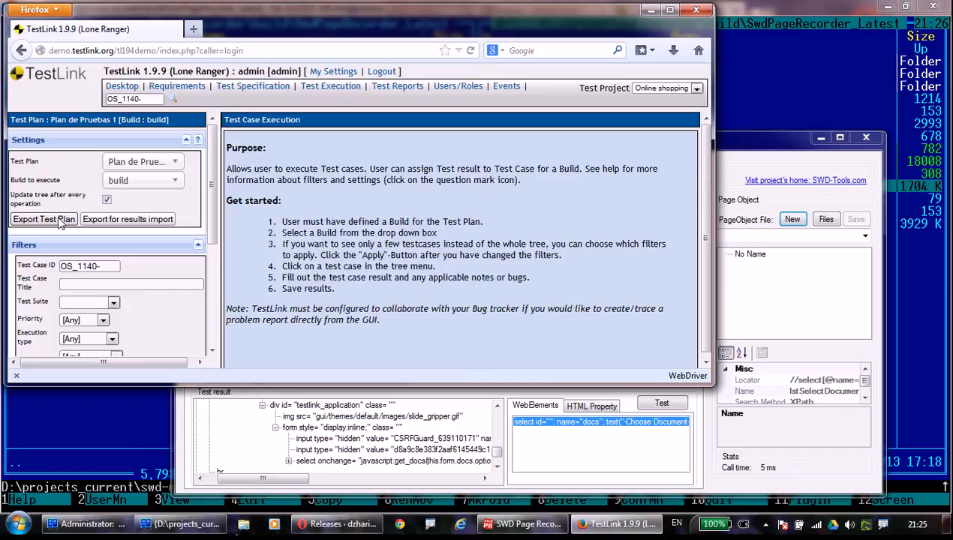
{"action": "left_click", "coordinate": [42, 219]}
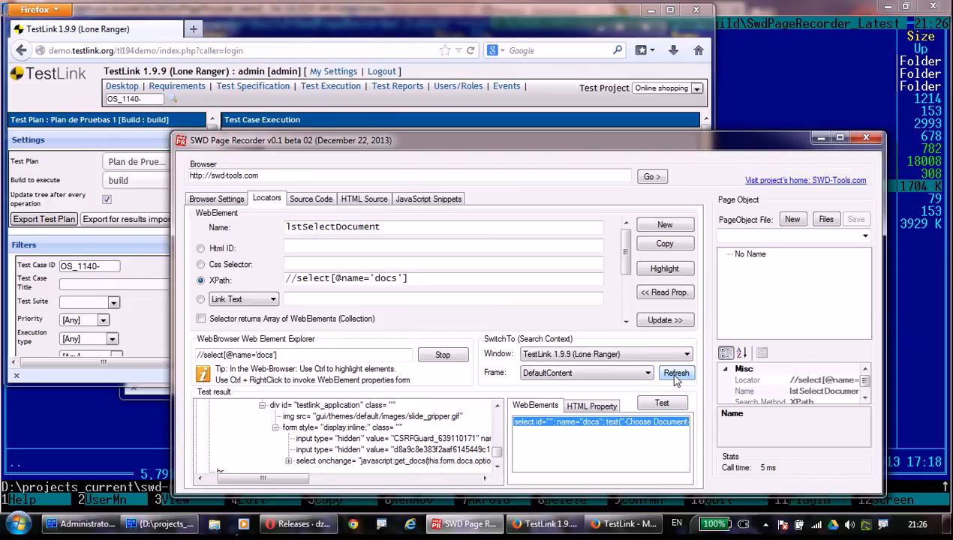
Refresh the browser window list and target the TestLink Export Test Plan window.
{"action": "left_click", "coordinate": [645, 372]}
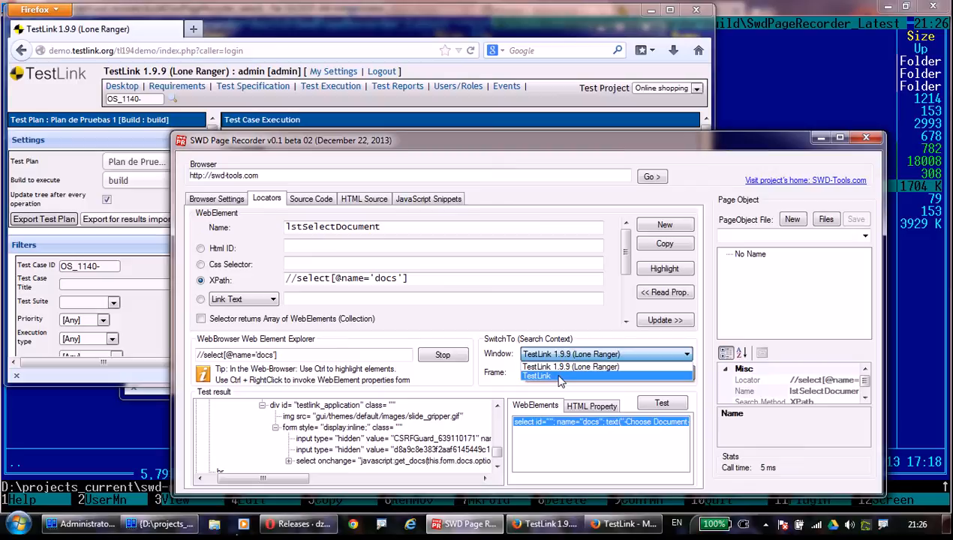
{"action": "left_click", "coordinate": [539, 375]}
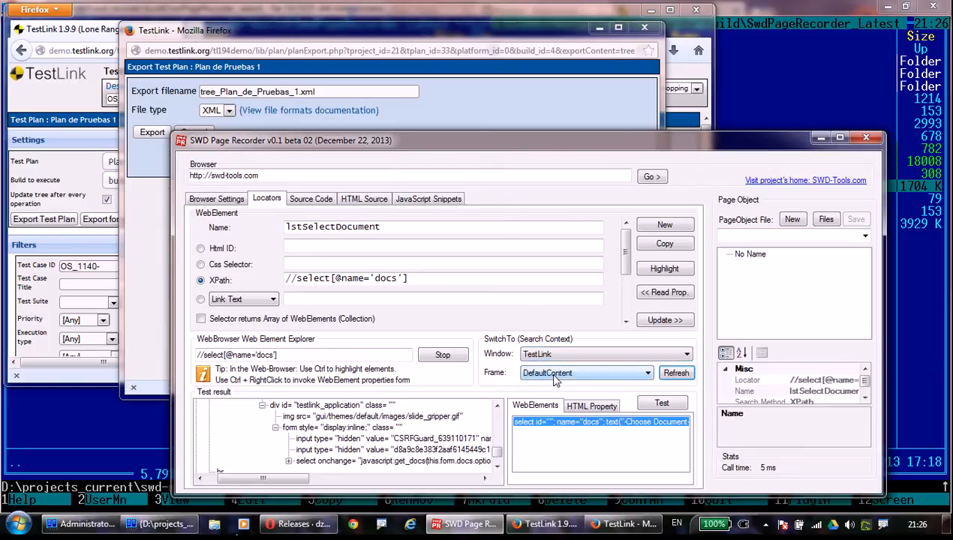
{"action": "mouse_move", "coordinate": [158, 291]}
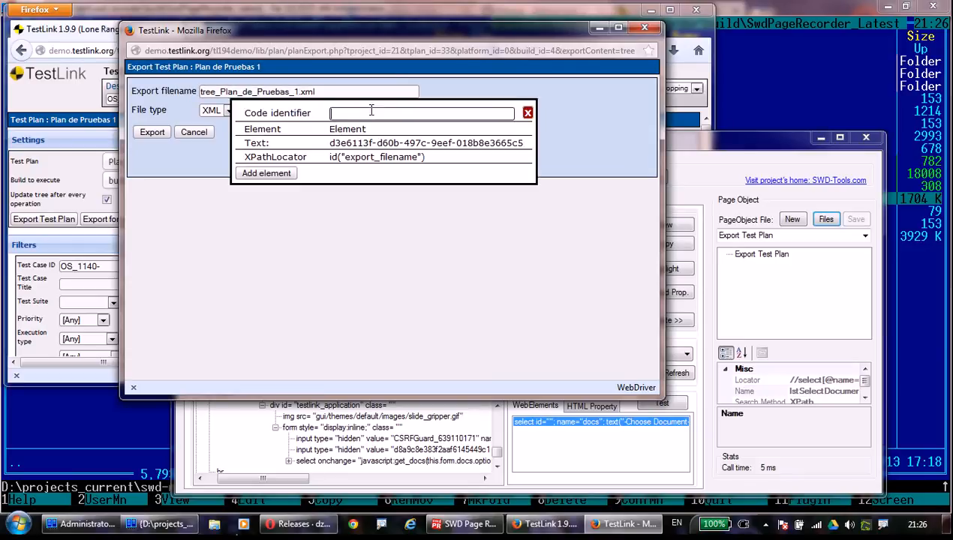
Add the file name field as txtFileName to the Export Test Plan page object.
{"action": "type", "text": "filen"}
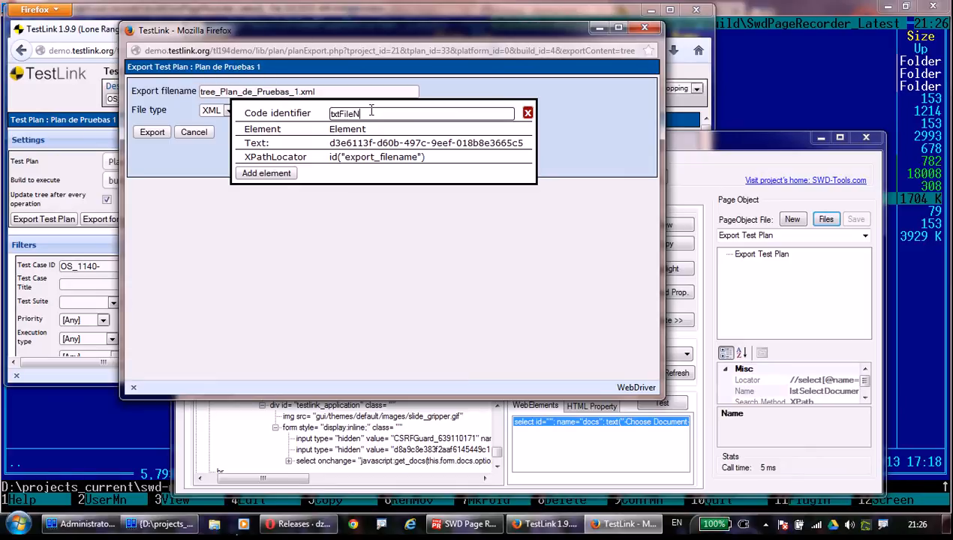
{"action": "type", "text": "ame"}
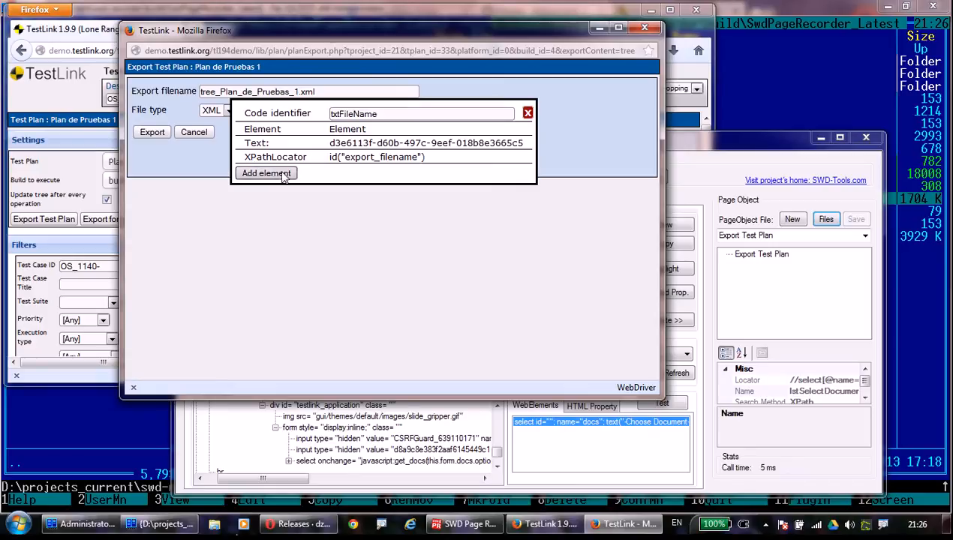
{"action": "left_click", "coordinate": [267, 174]}
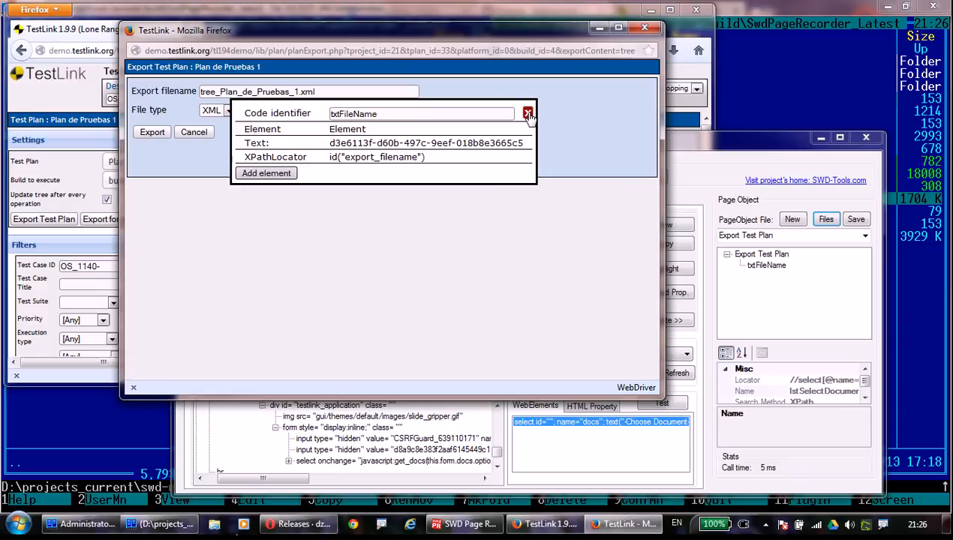
{"action": "left_click", "coordinate": [228, 111]}
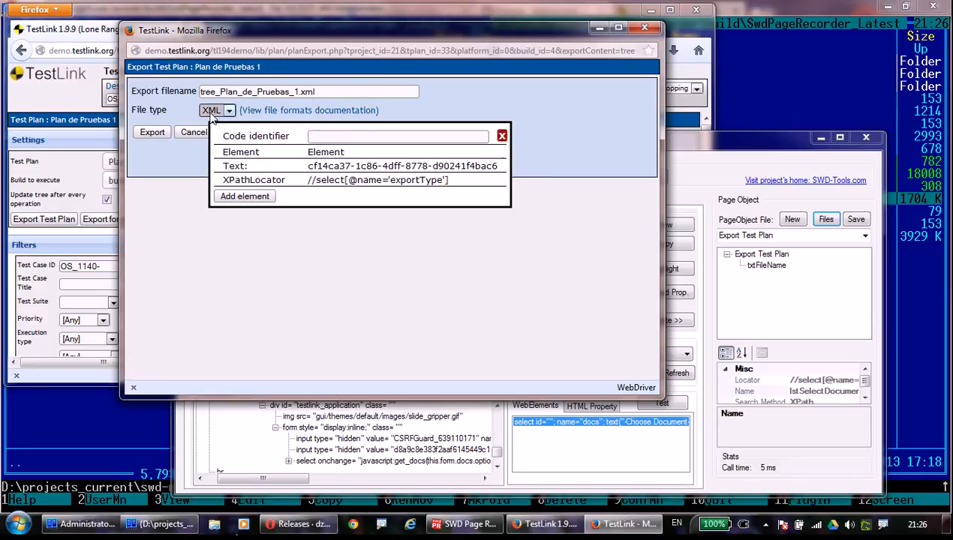
Add the file type list as lstFileType to the page object.
{"action": "type", "text": "lstFileType"}
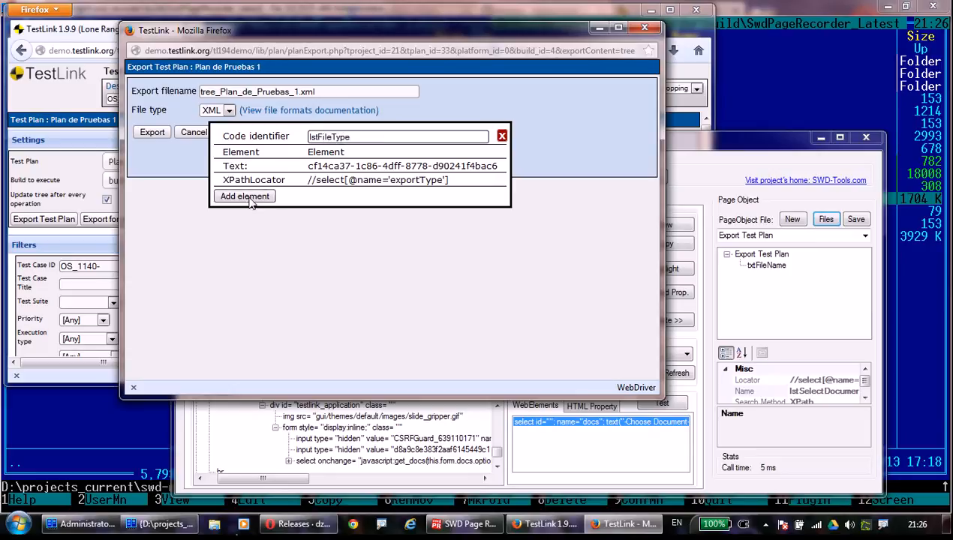
{"action": "left_click", "coordinate": [245, 195]}
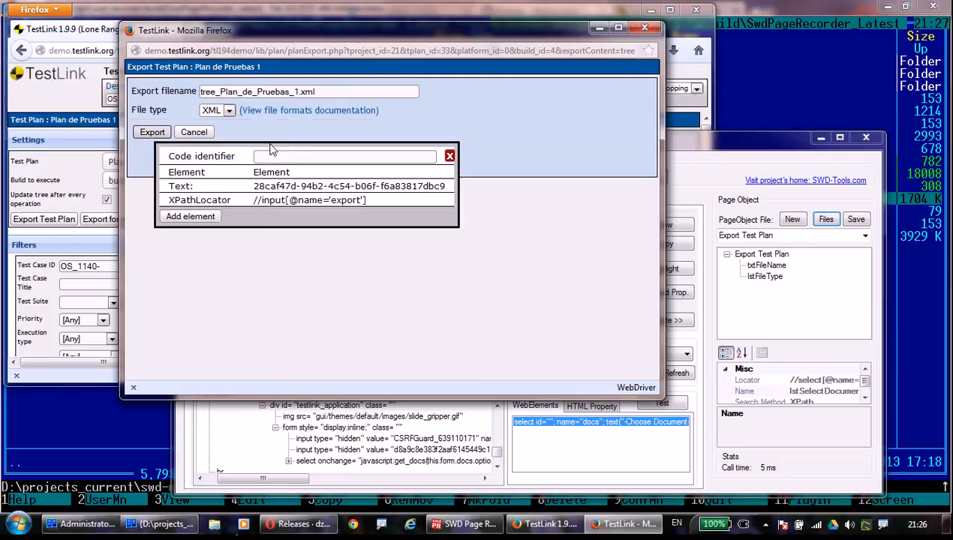
Add the Export and Cancel buttons as btnExport and btnCancel to the page object.
{"action": "type", "text": "btn"}
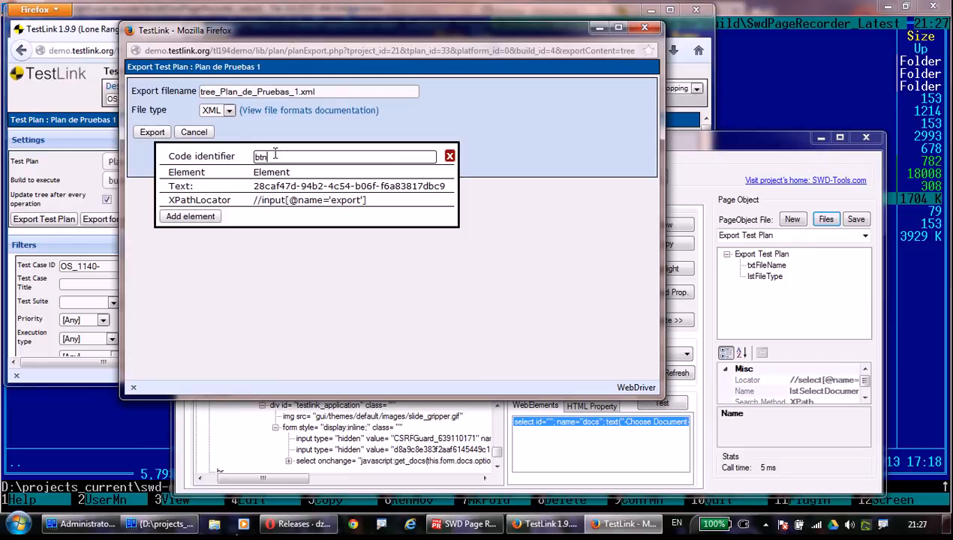
{"action": "type", "text": "Export"}
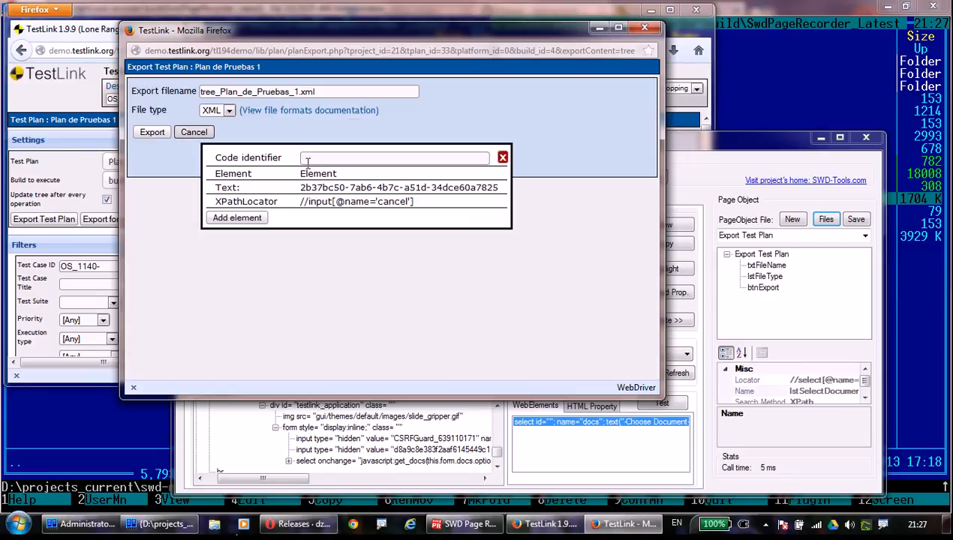
{"action": "type", "text": "btn"}
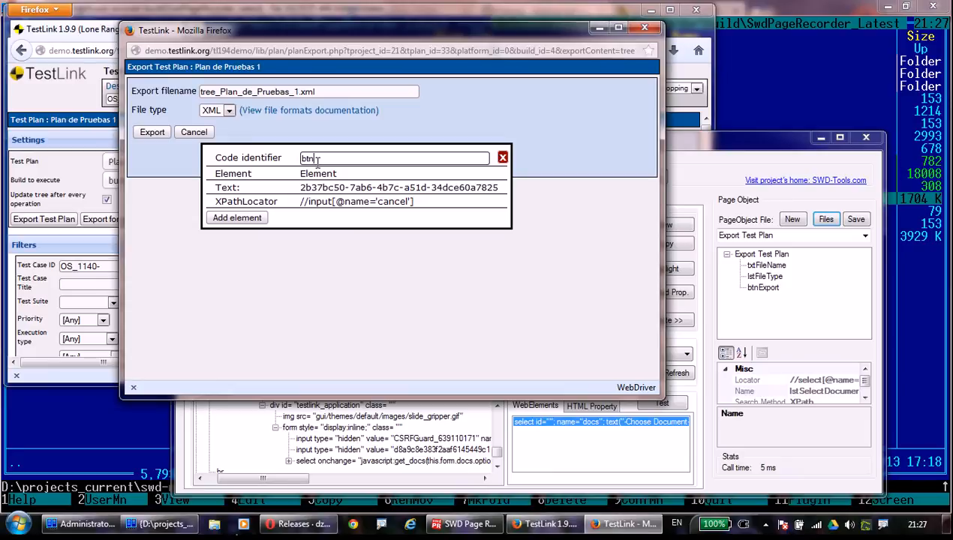
{"action": "type", "text": "Cancel"}
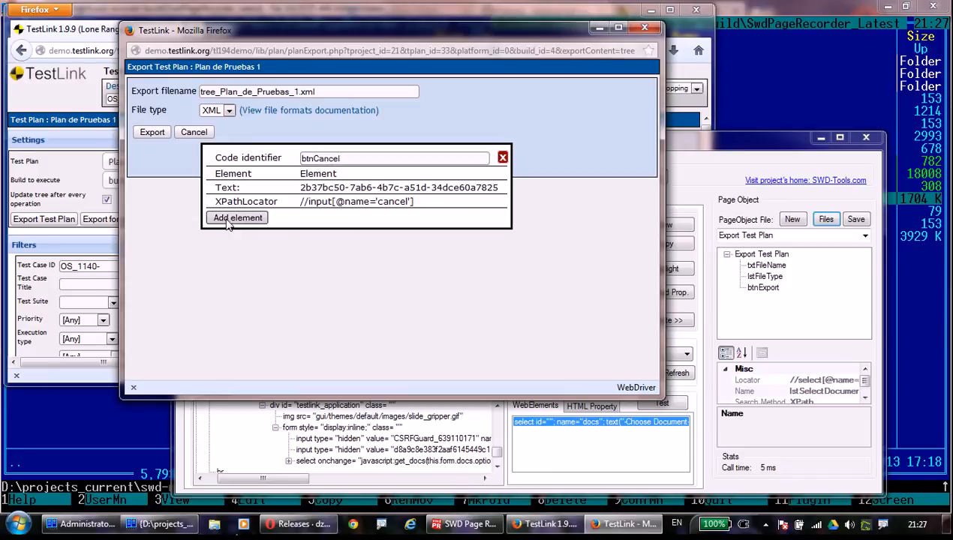
{"action": "left_click", "coordinate": [237, 218]}
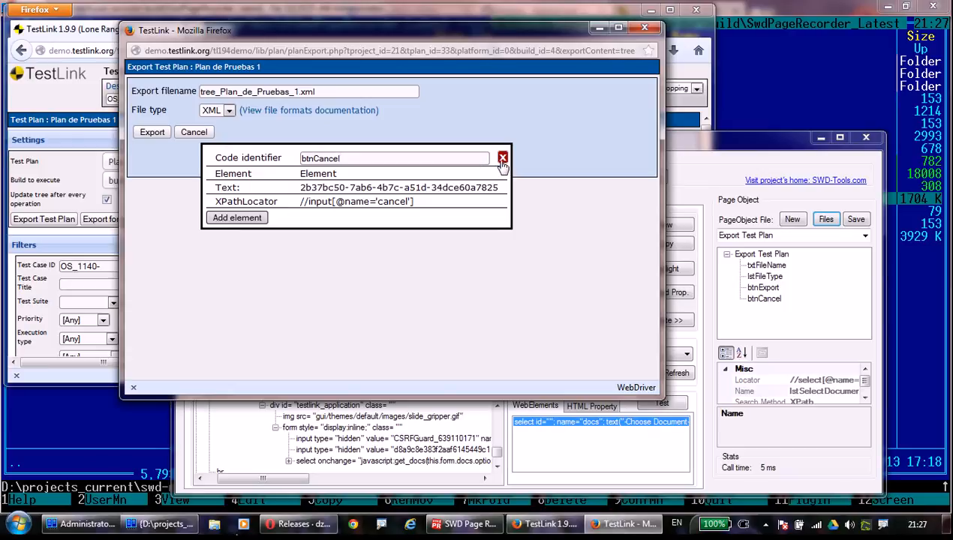
{"action": "left_click", "coordinate": [503, 158]}
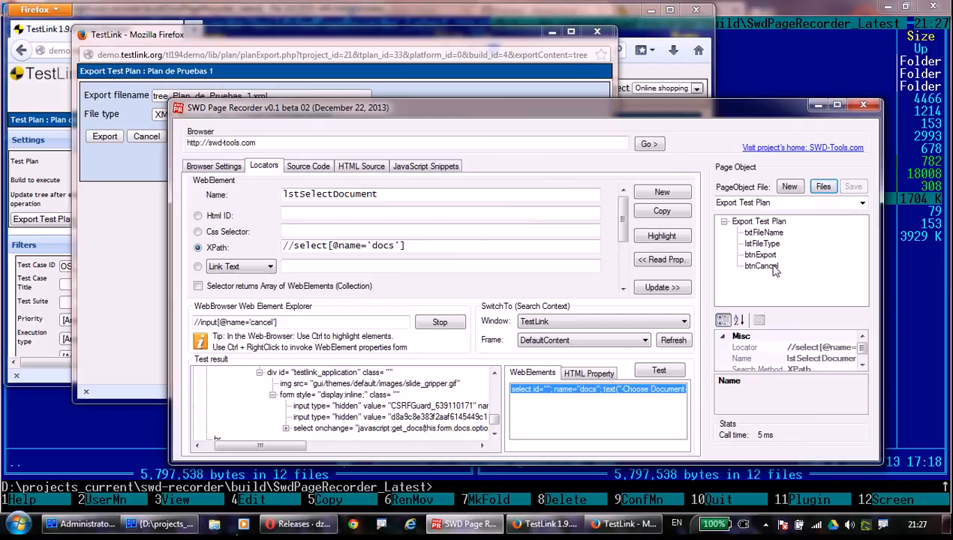
Switch the lstFileType locator from XPath to Name with value exportType and save it.
{"action": "left_click", "coordinate": [761, 267]}
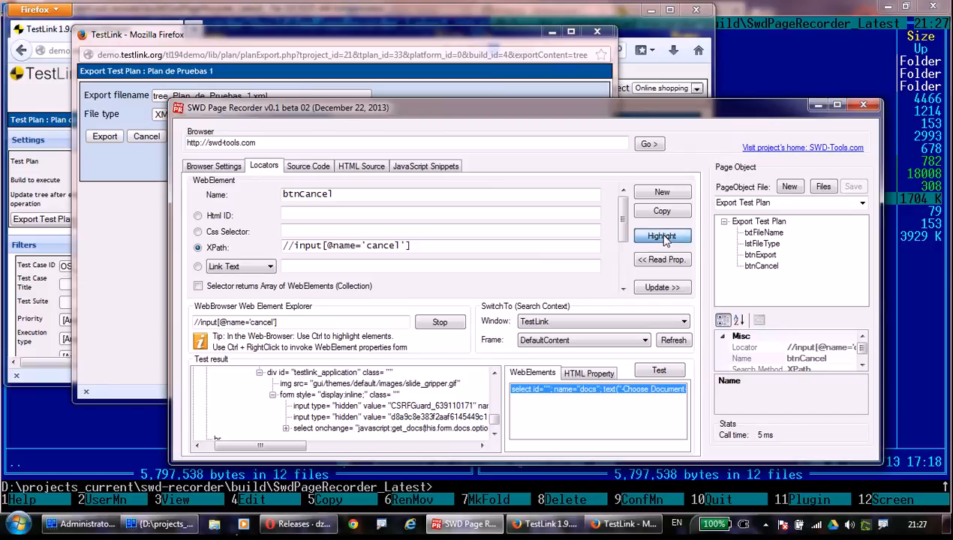
{"action": "left_click", "coordinate": [763, 243]}
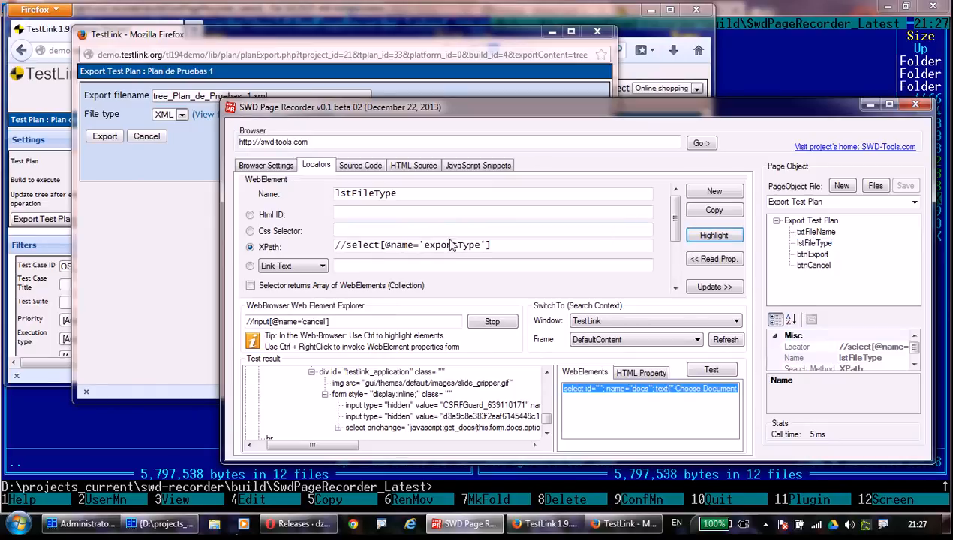
{"action": "double_click", "coordinate": [413, 244]}
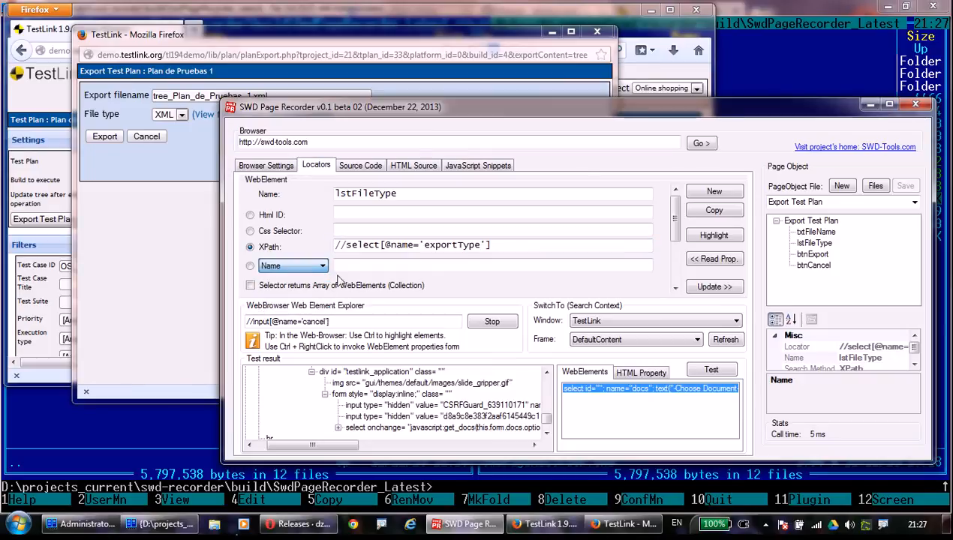
{"action": "type", "text": "exportType"}
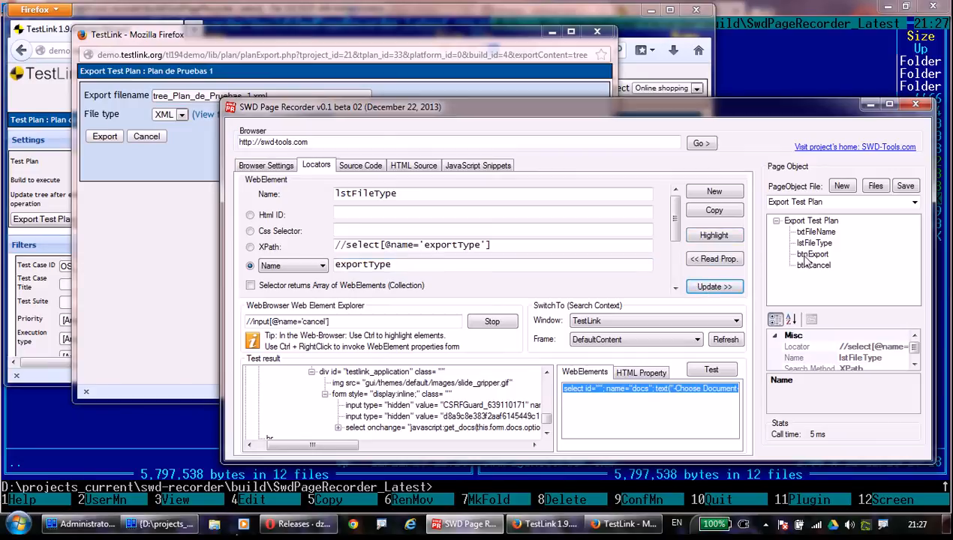
{"action": "mouse_move", "coordinate": [813, 243]}
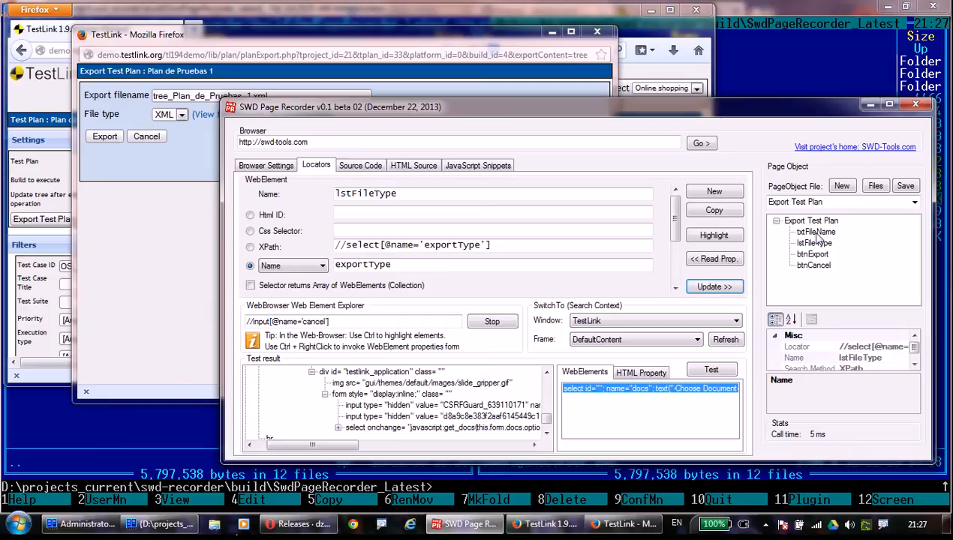
{"action": "left_click", "coordinate": [813, 243]}
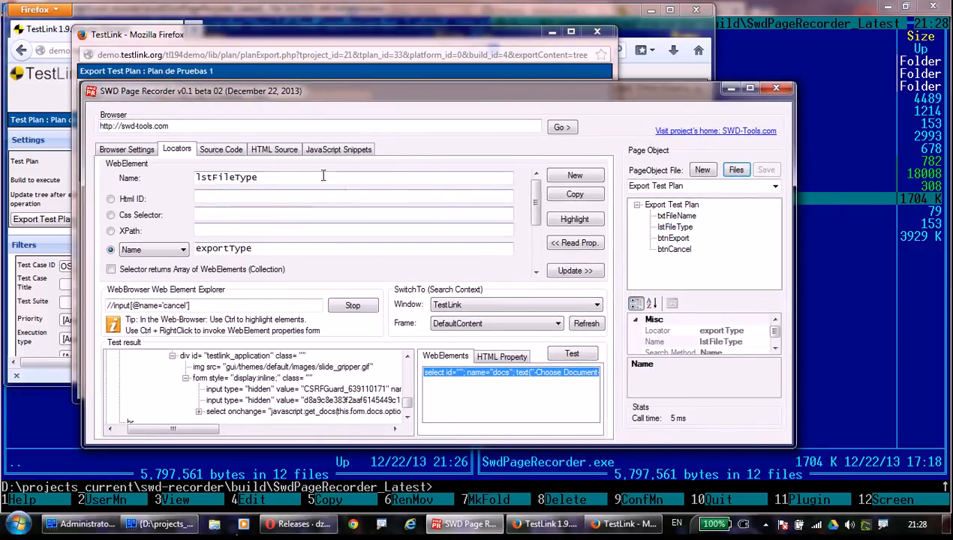
Generate C# page object code with the SWD Starter PageObjects template.
{"action": "left_click", "coordinate": [221, 150]}
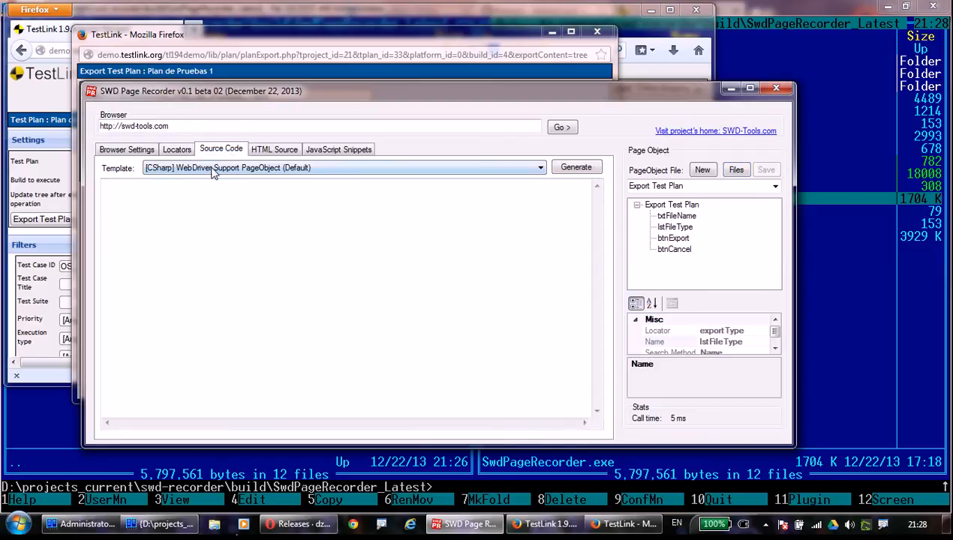
{"action": "left_click", "coordinate": [539, 168]}
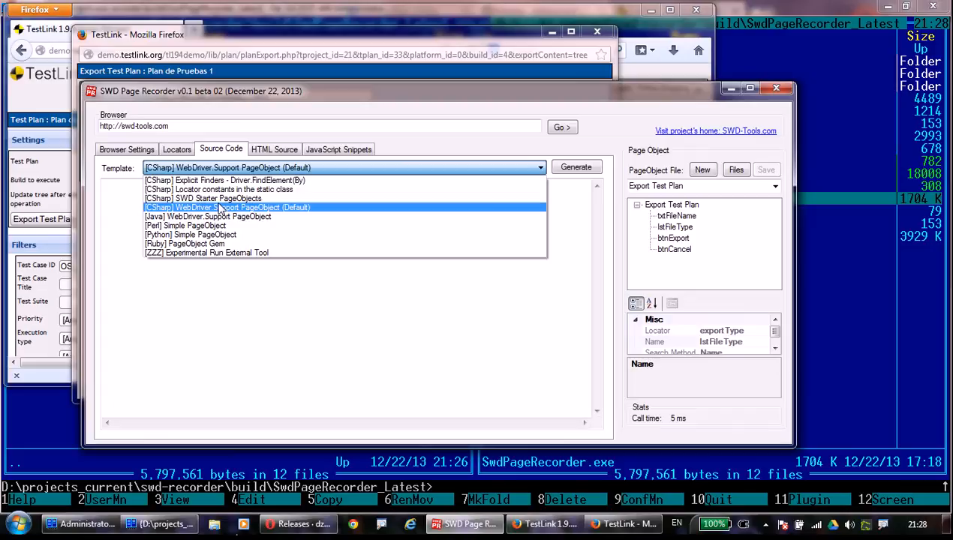
{"action": "left_click", "coordinate": [203, 198]}
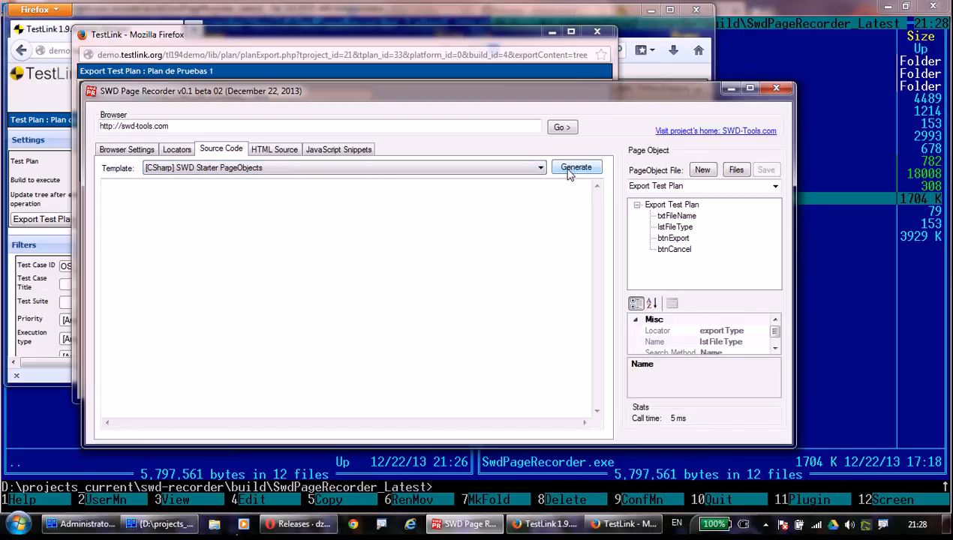
{"action": "left_click", "coordinate": [576, 166]}
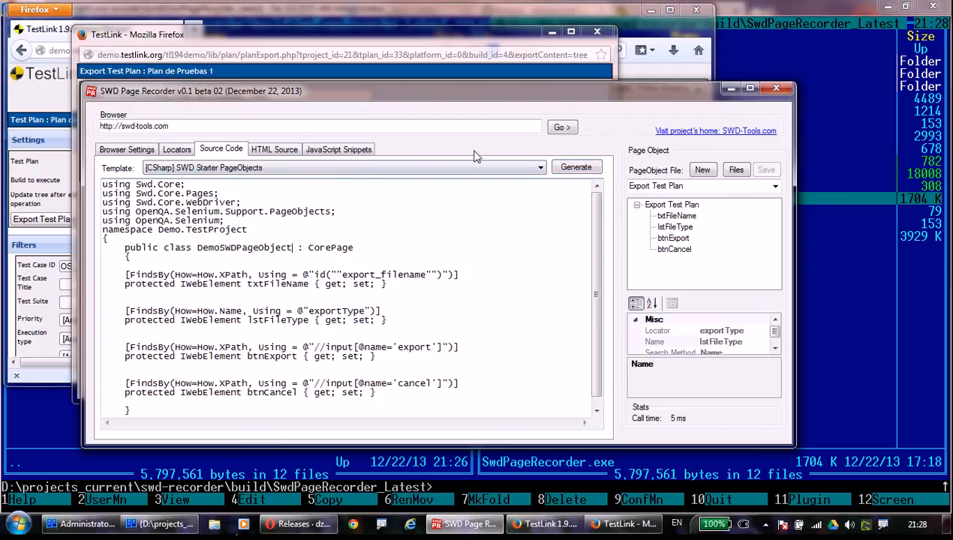
Generate element-locator listings with the ZZZ Experimental Run External Tool template.
{"action": "left_click", "coordinate": [539, 168]}
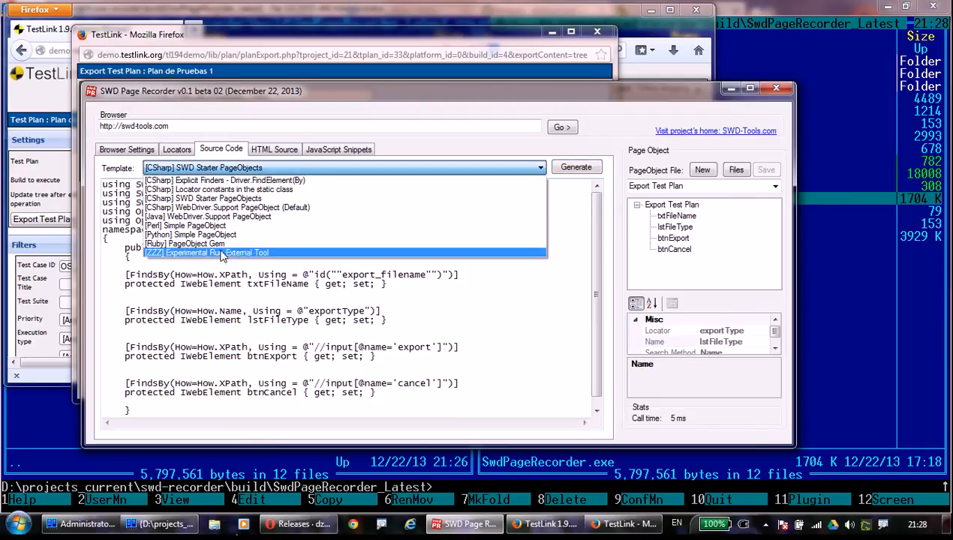
{"action": "left_click", "coordinate": [218, 252]}
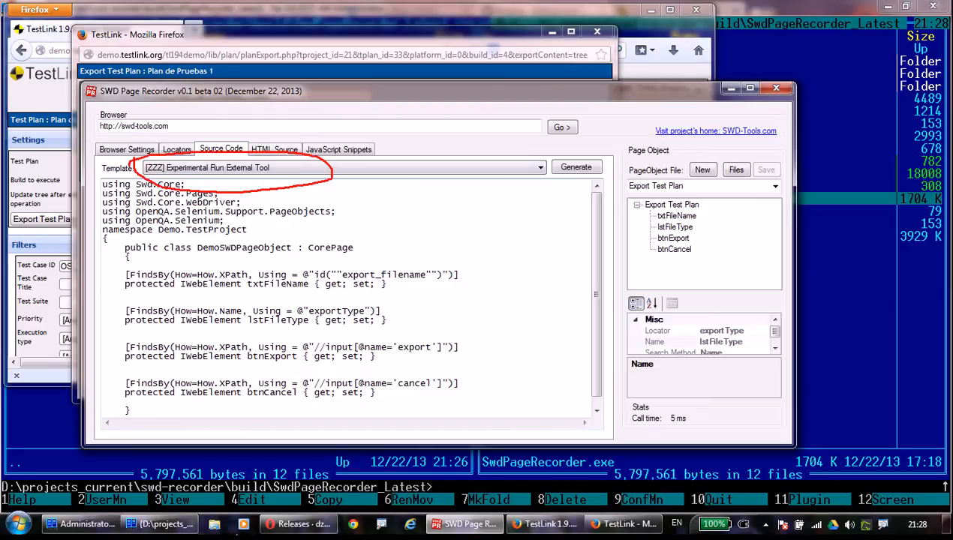
{"action": "mouse_move", "coordinate": [577, 167]}
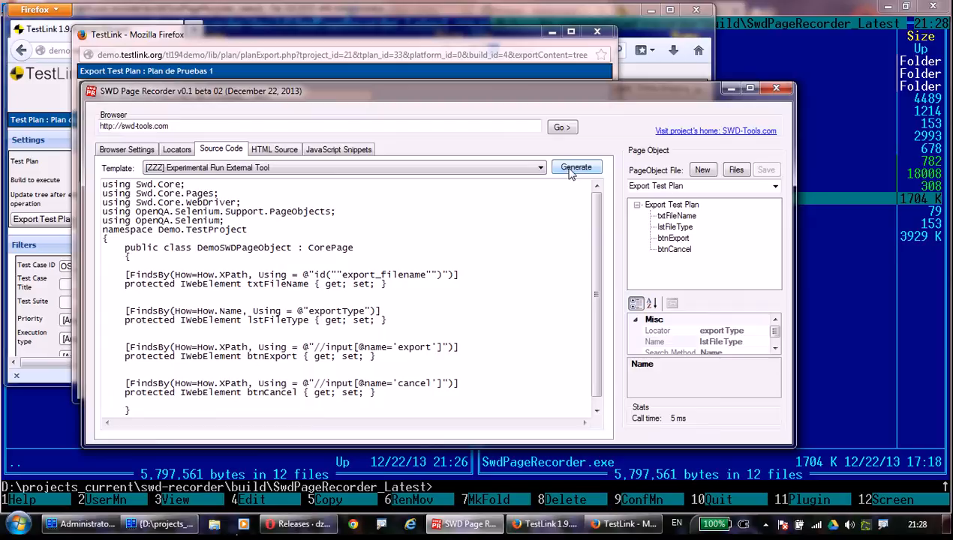
{"action": "left_click", "coordinate": [576, 167]}
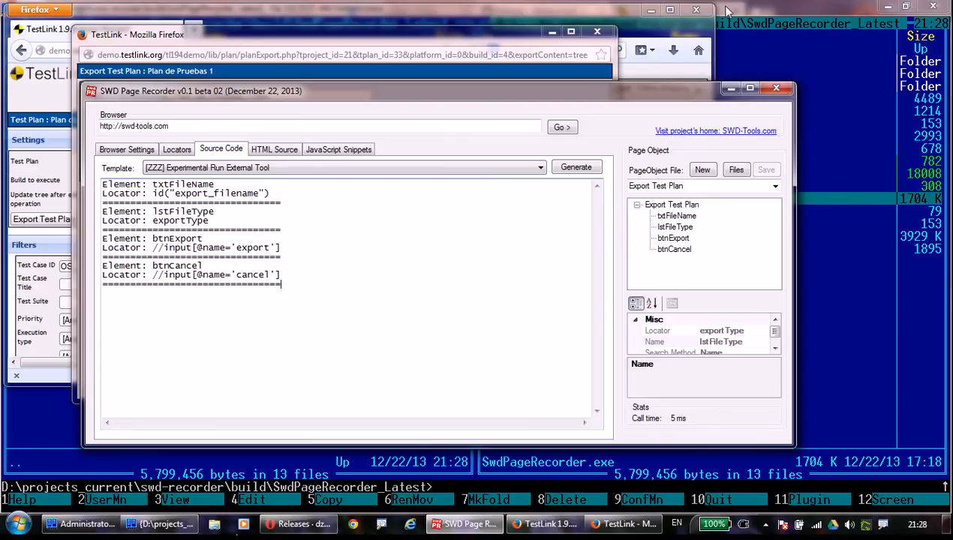
View the ZZZ Experimental Run External Tool.cshtml template in the Far editor with syntax highlighting.
{"action": "left_click", "coordinate": [162, 524]}
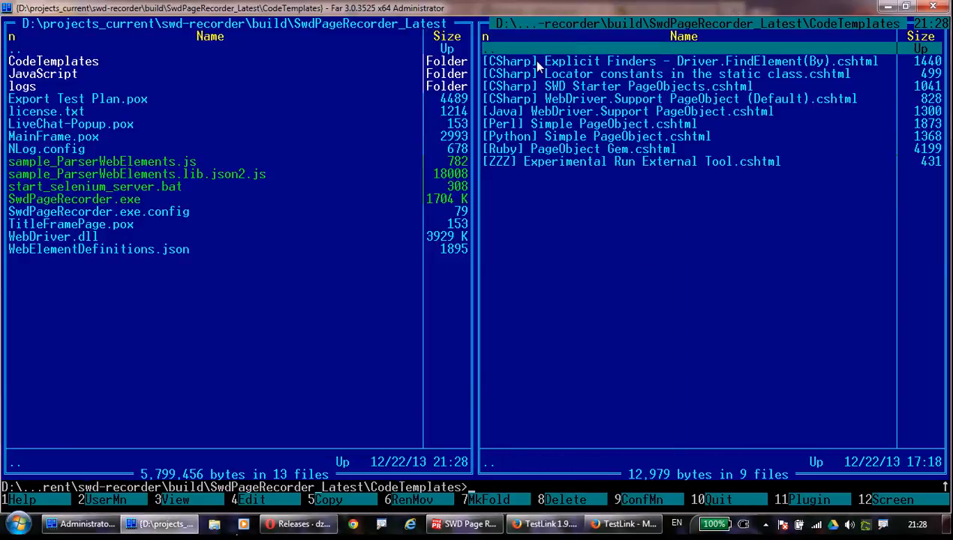
{"action": "left_click", "coordinate": [631, 162]}
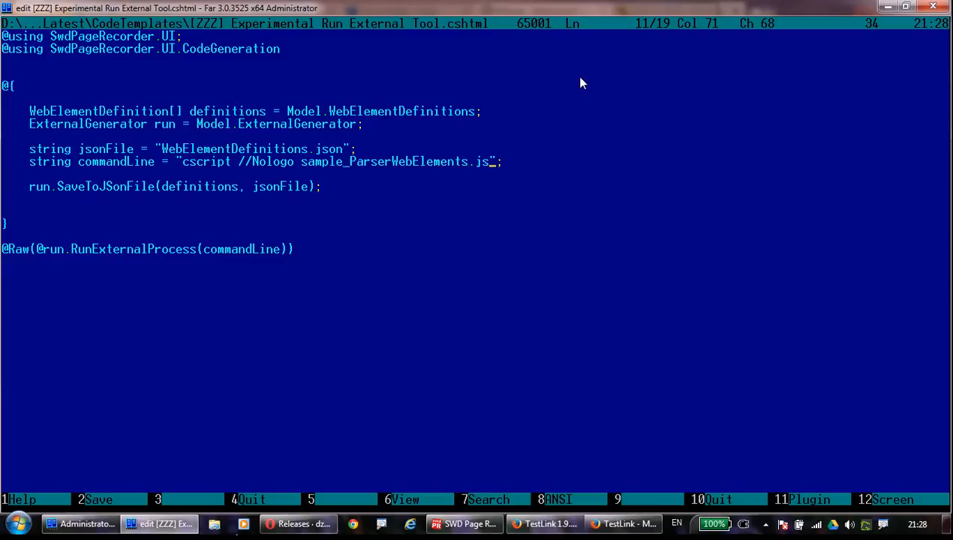
{"action": "left_click", "coordinate": [809, 498]}
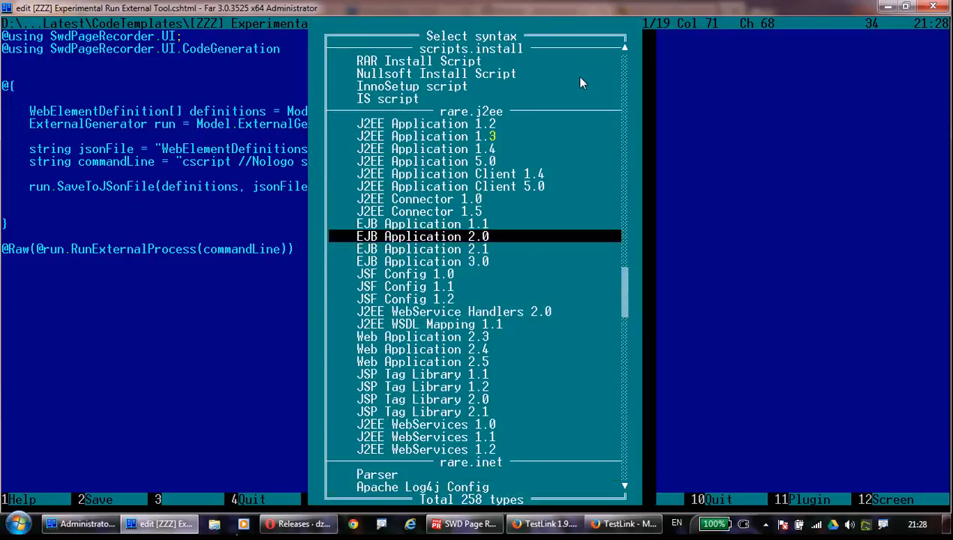
{"action": "scroll", "scroll_direction": "up", "scroll_amount": 3}
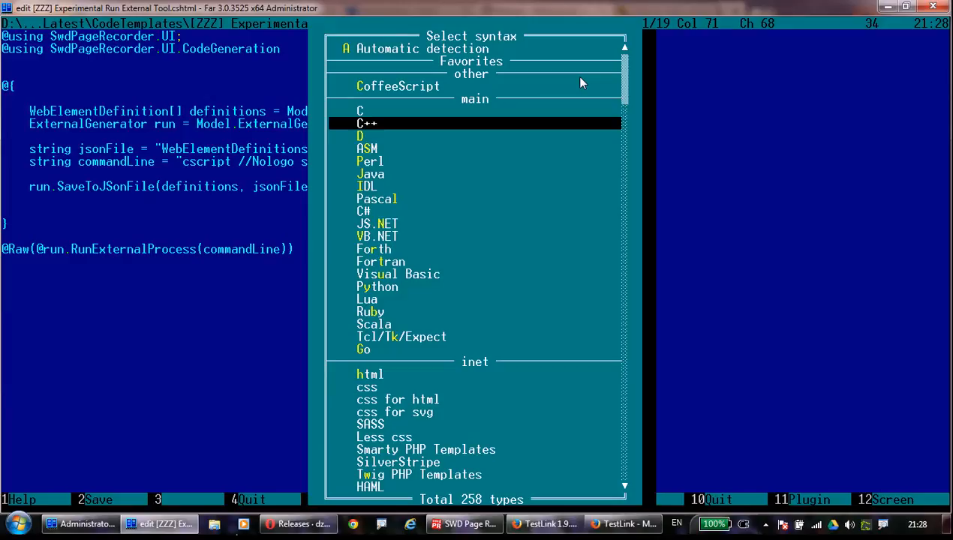
{"action": "key", "text": "Escape"}
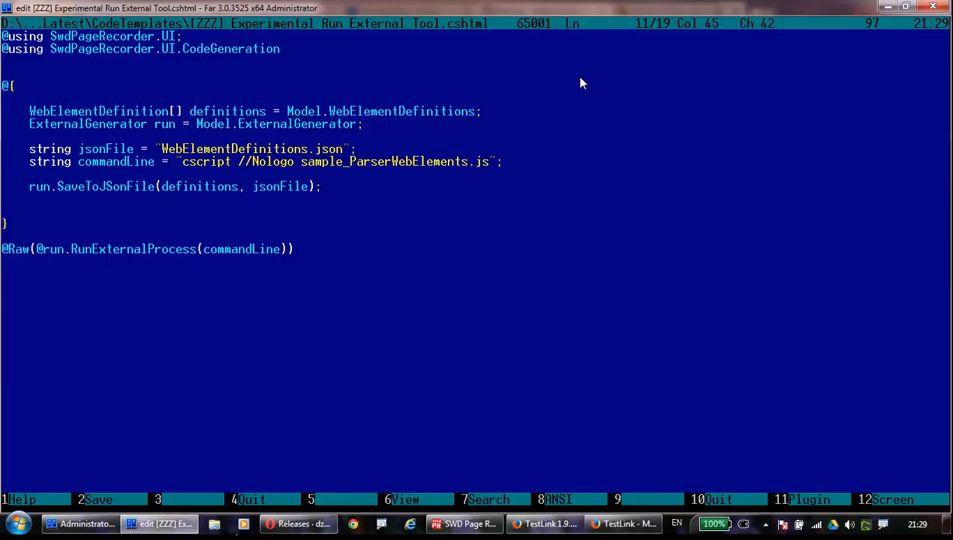
Close the template file and go back up to the build folder.
{"action": "key", "text": "Esc"}
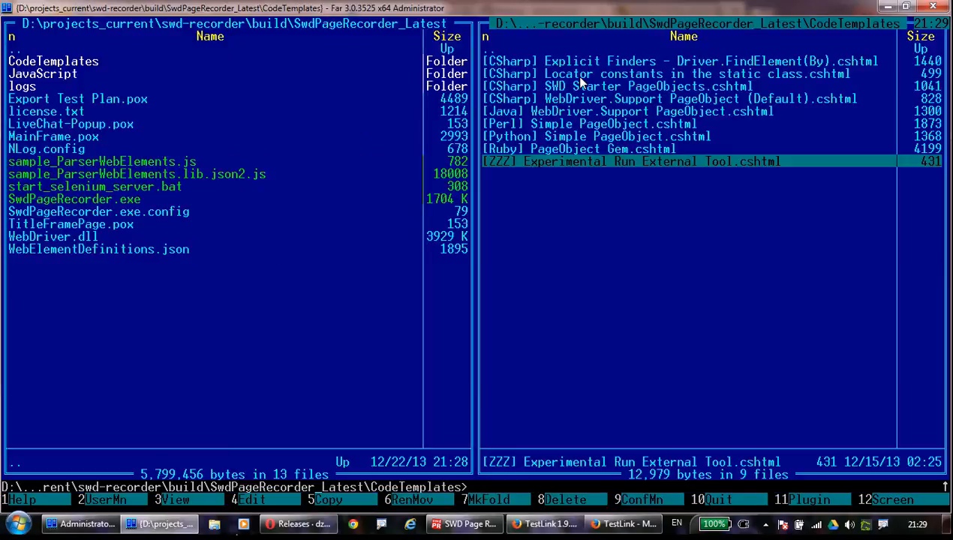
{"action": "key", "text": "backspace"}
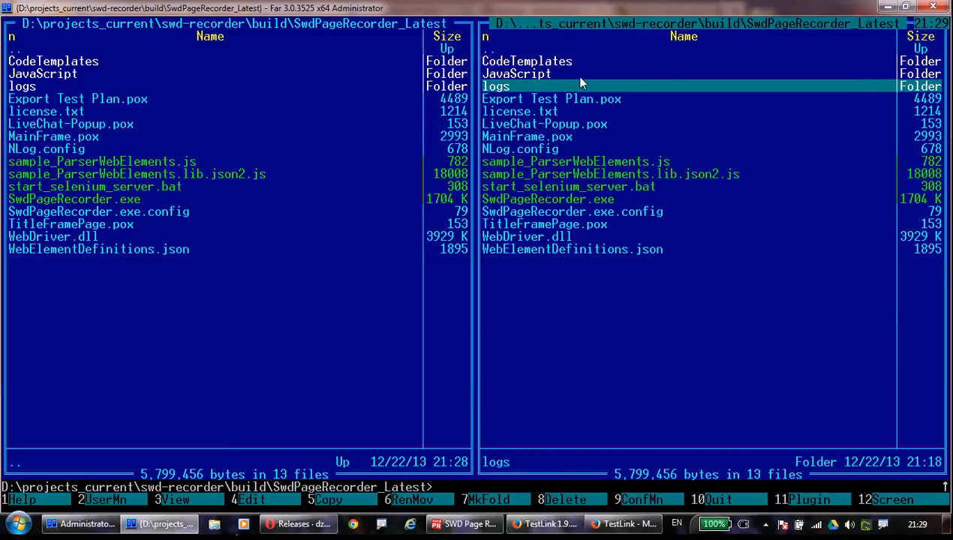
{"action": "left_click", "coordinate": [612, 175]}
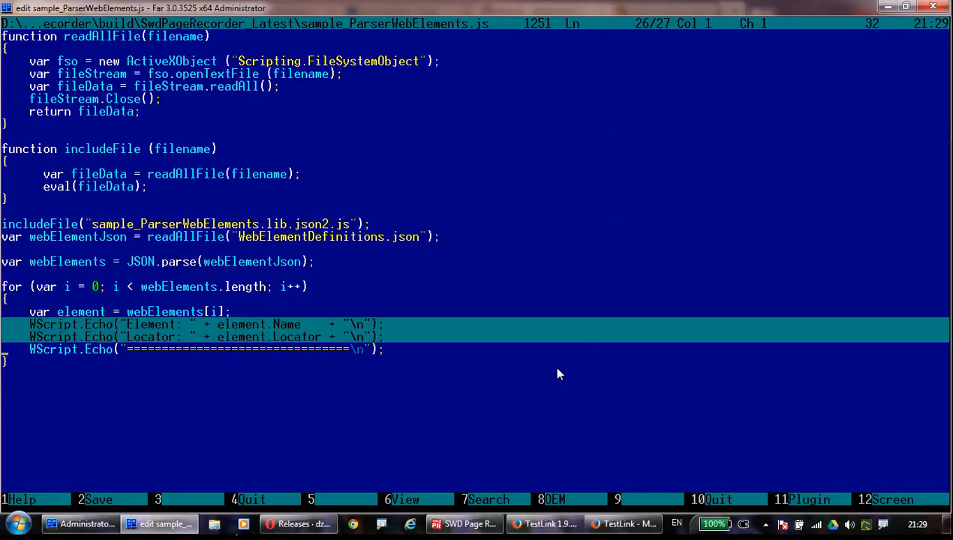
{"action": "left_click", "coordinate": [462, 524]}
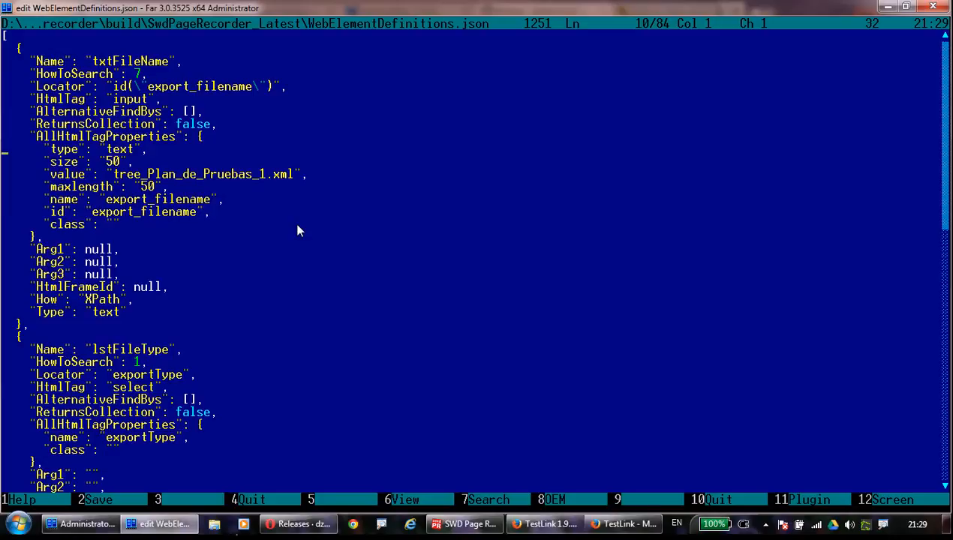
{"action": "scroll", "scroll_direction": "down", "scroll_amount": 3}
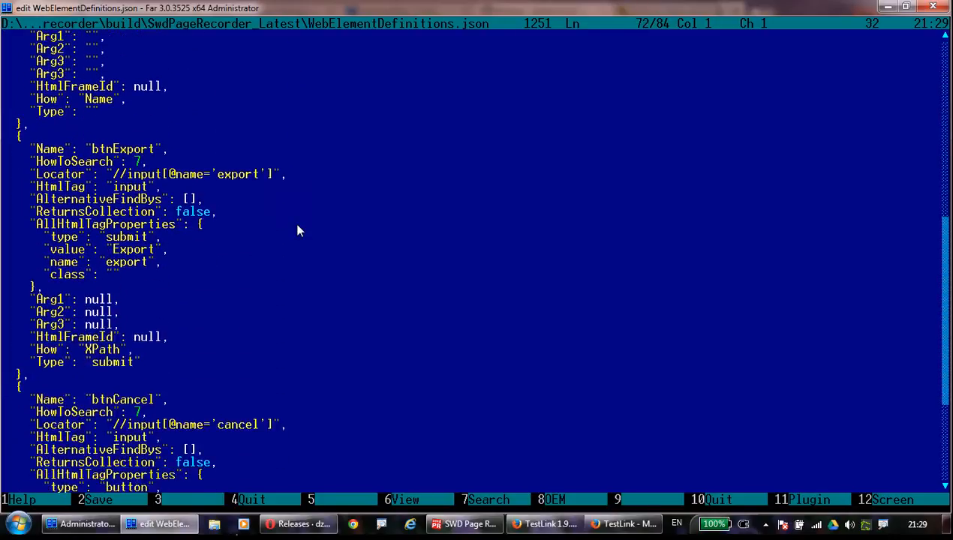
{"action": "scroll", "scroll_direction": "down", "scroll_amount": 3}
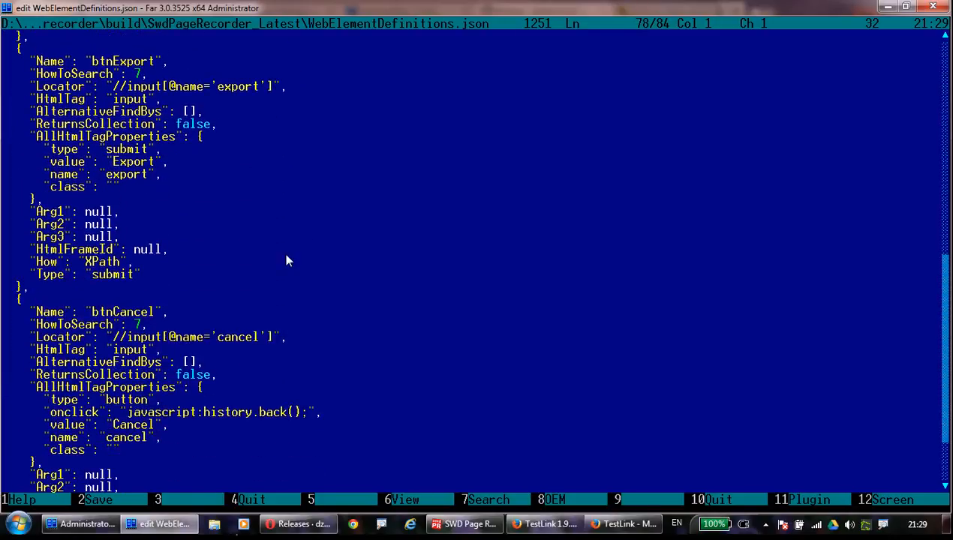
{"action": "scroll", "scroll_direction": "down", "scroll_amount": 3}
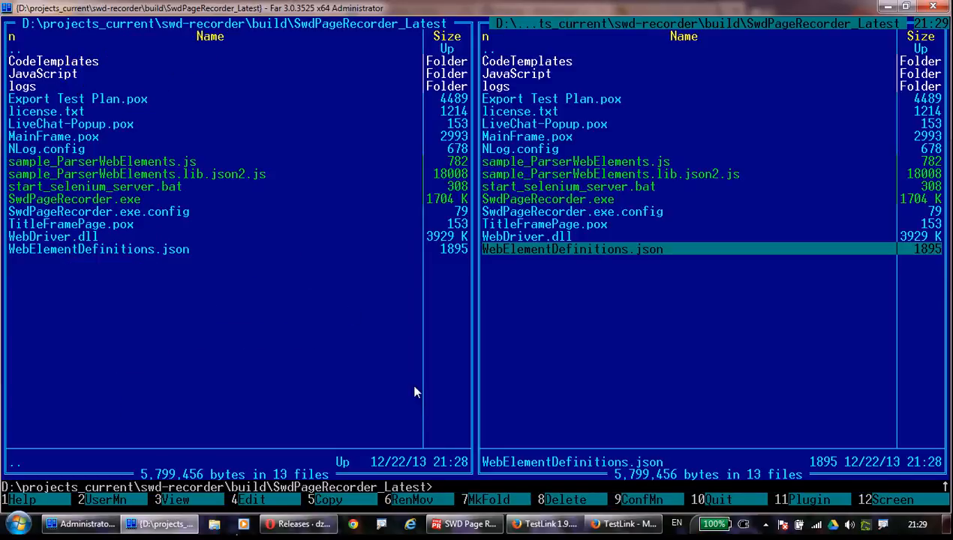
Return to SWD Page Recorder and show the JavaScript Snippets collection with the file-reading snippet.
{"action": "left_click", "coordinate": [464, 523]}
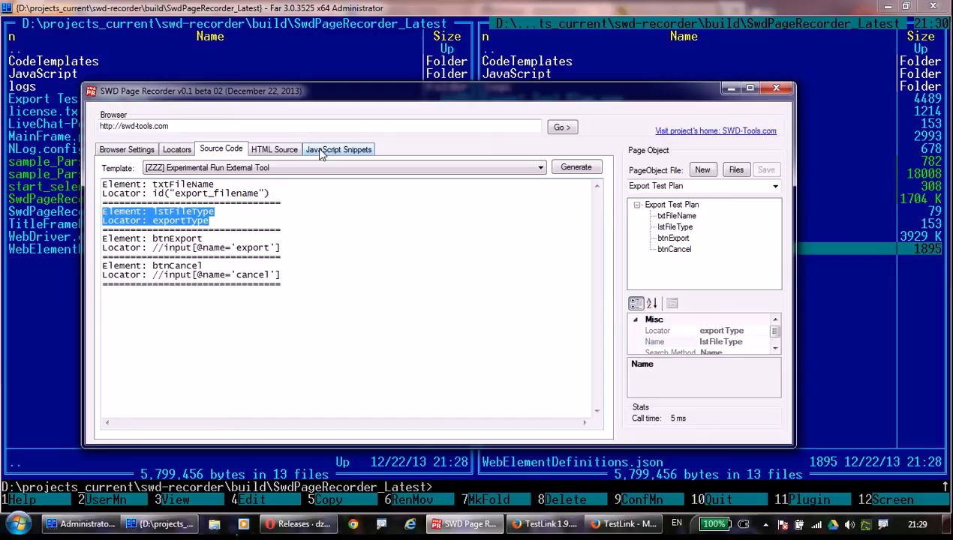
{"action": "left_click", "coordinate": [339, 148]}
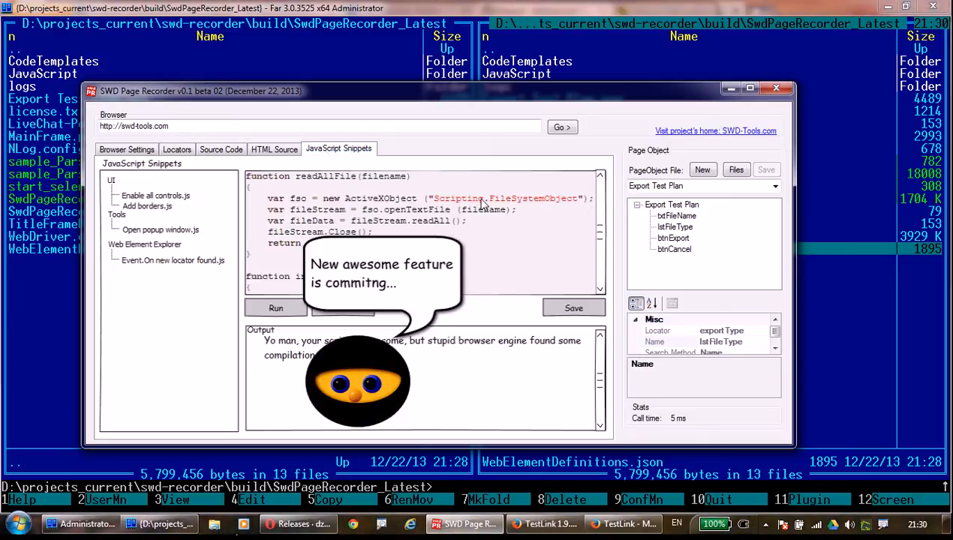
{"action": "mouse_move", "coordinate": [292, 207]}
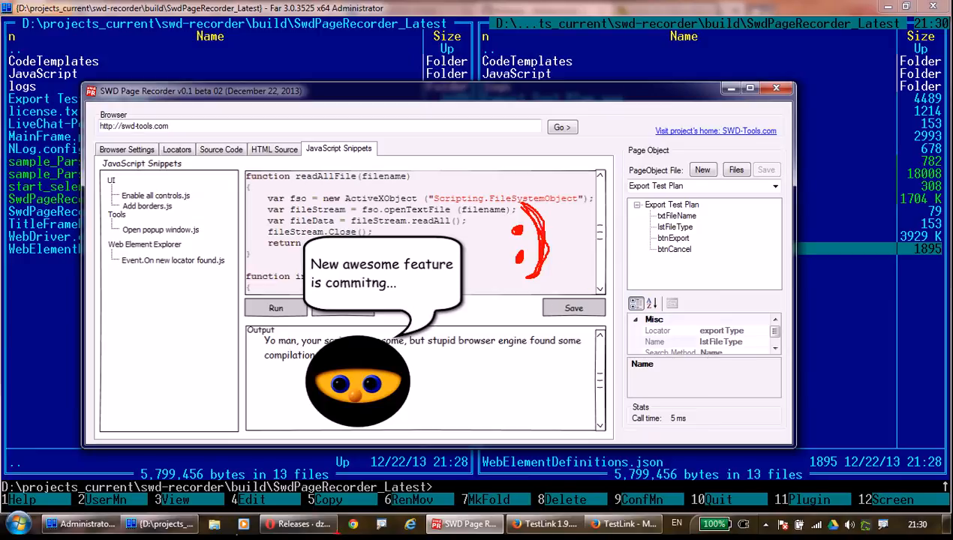
{"action": "mouse_move", "coordinate": [405, 383]}
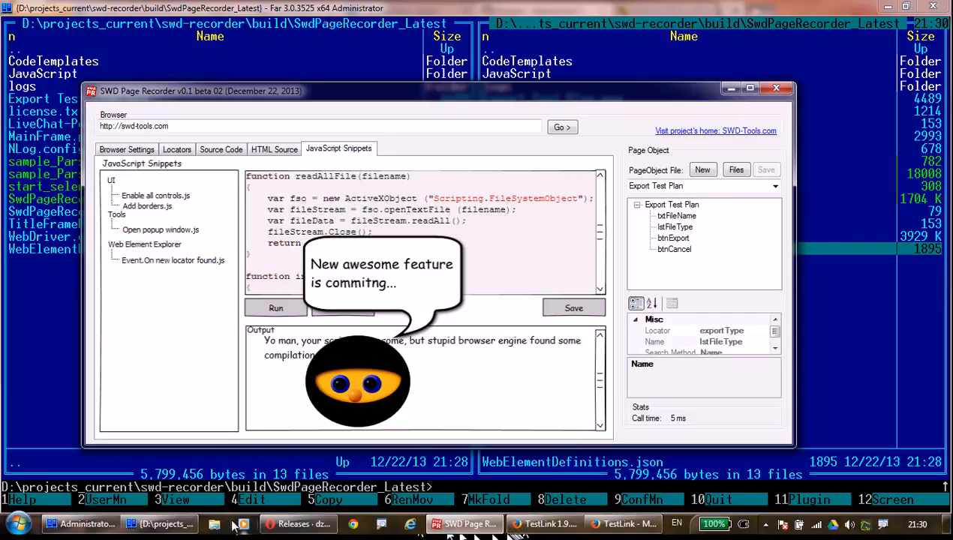
{"action": "left_click", "coordinate": [87, 524]}
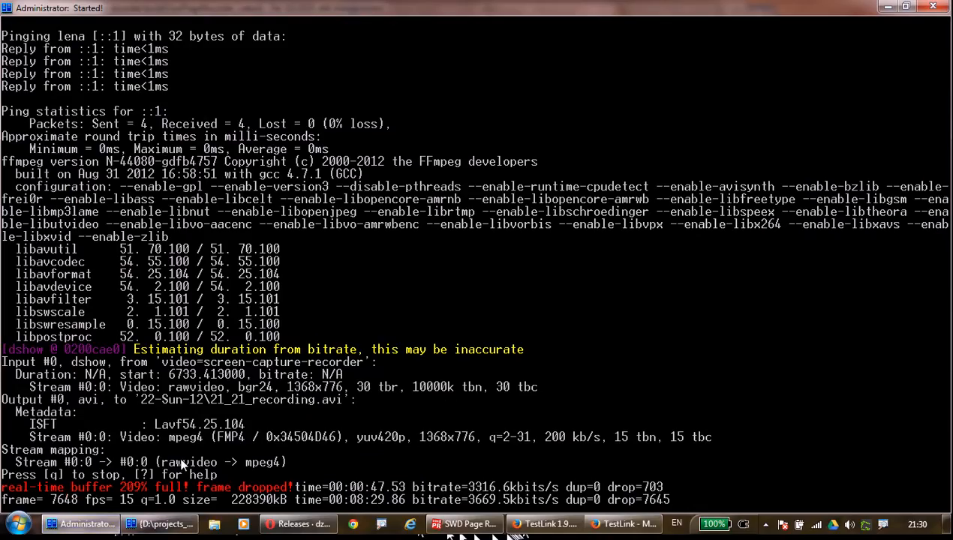